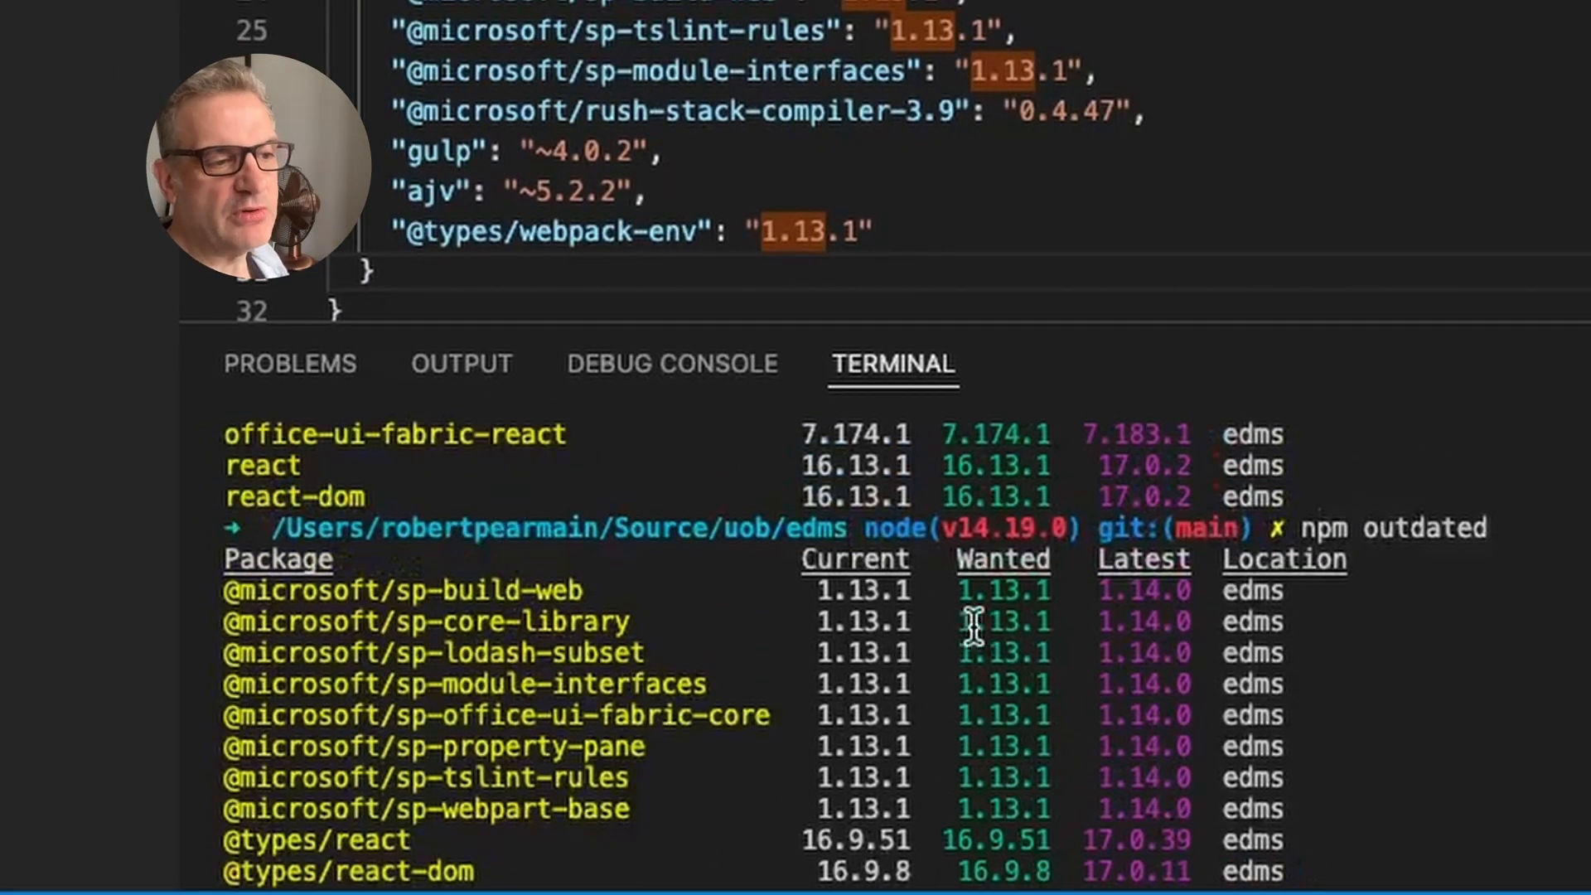
{"action": "mouse_move", "coordinate": [1090, 592]}
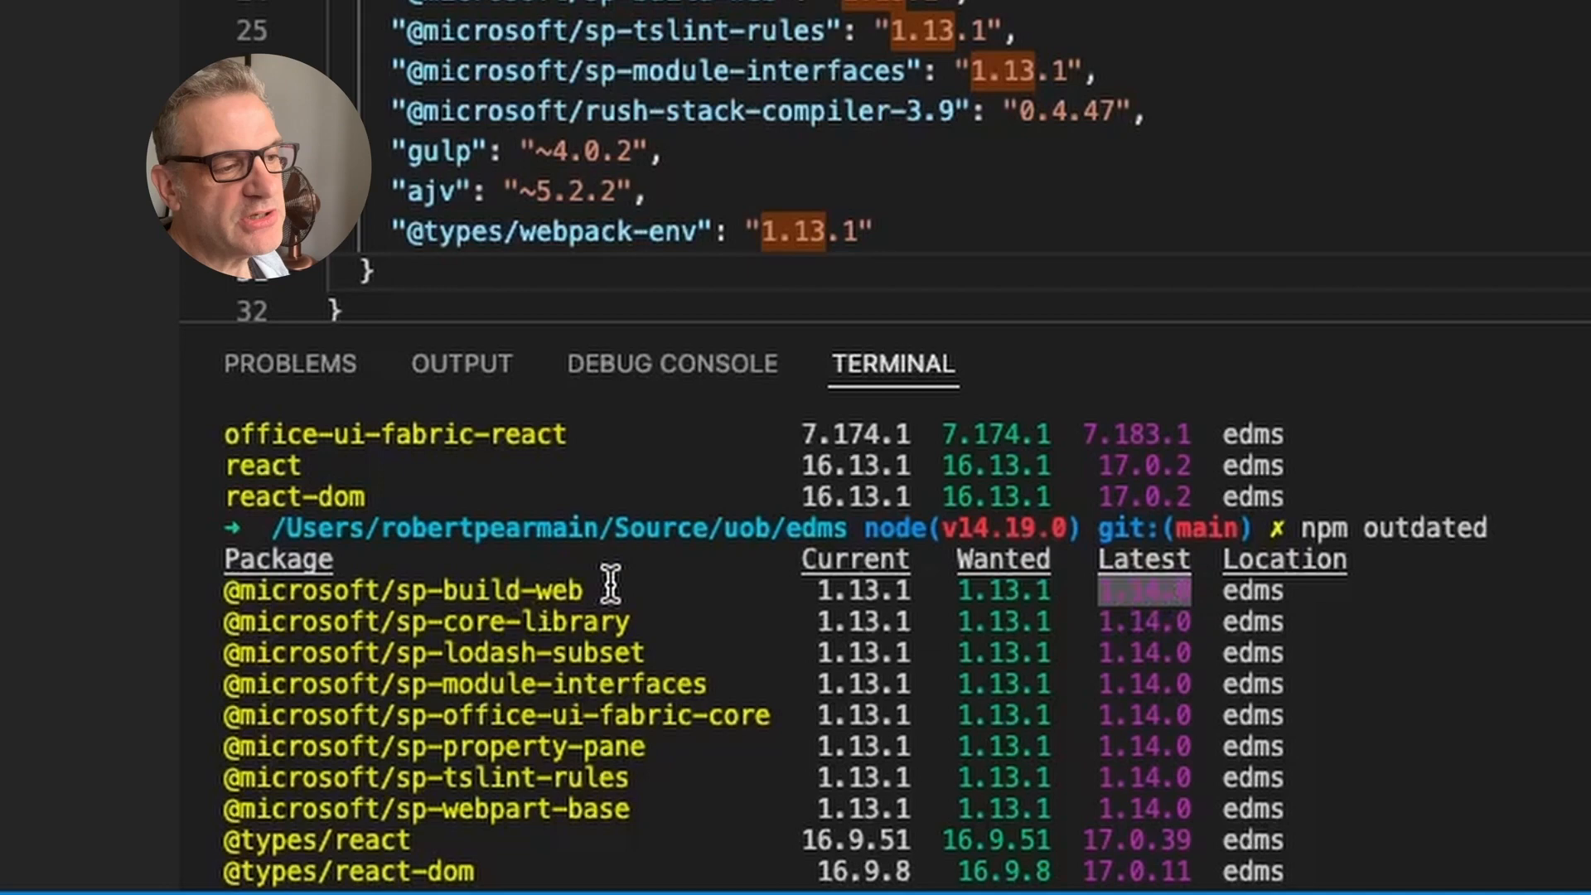
{"action": "scroll", "scroll_direction": "down", "scroll_amount": 3}
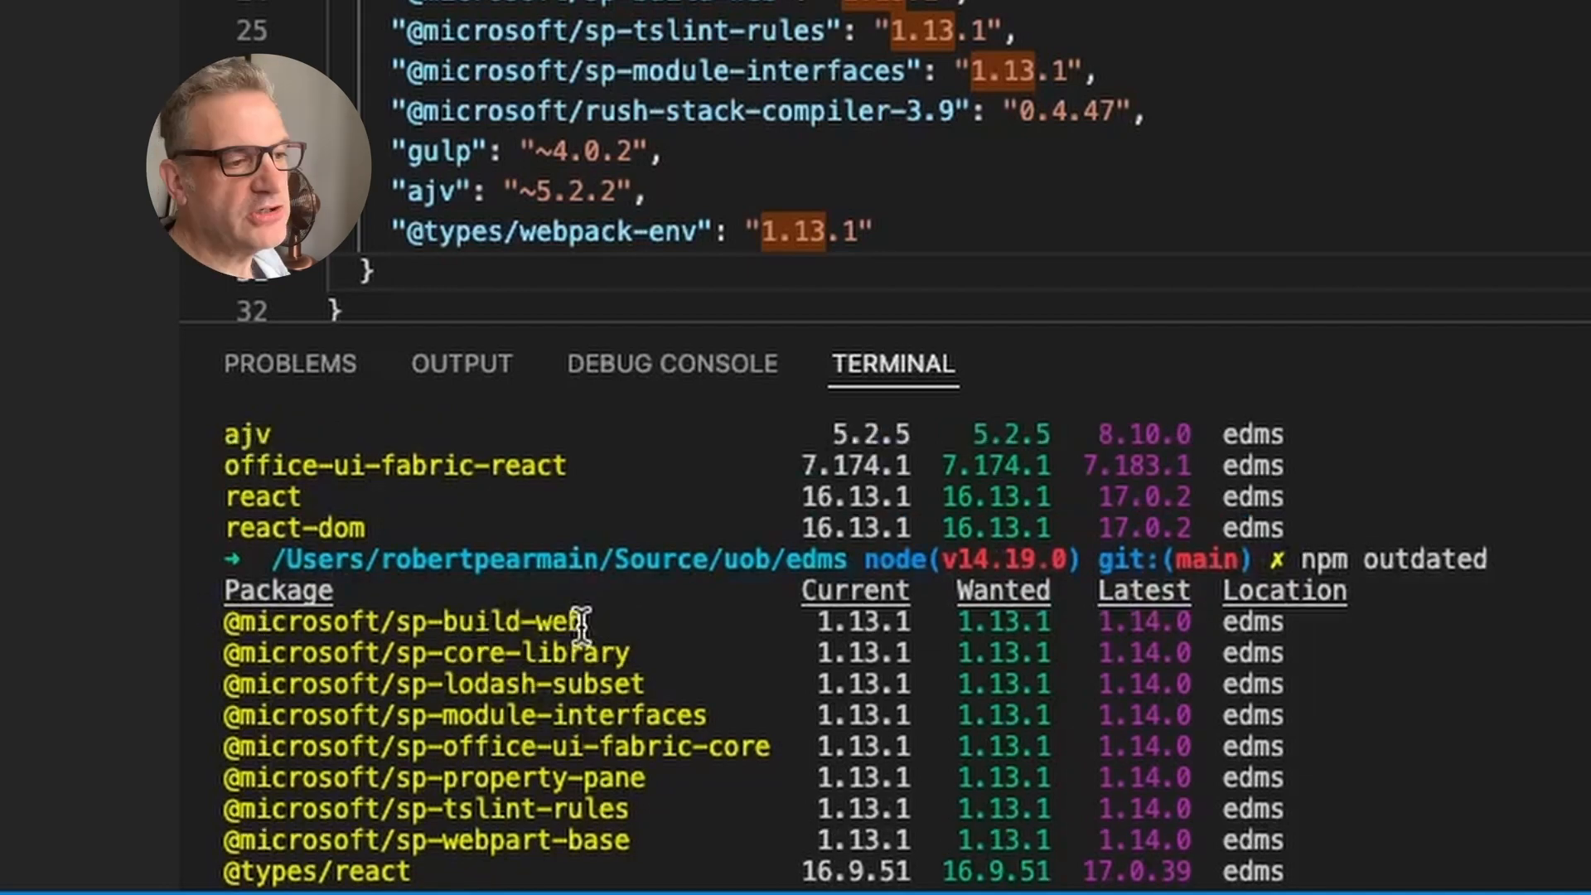
{"action": "scroll", "scroll_direction": "down", "scroll_amount": 3}
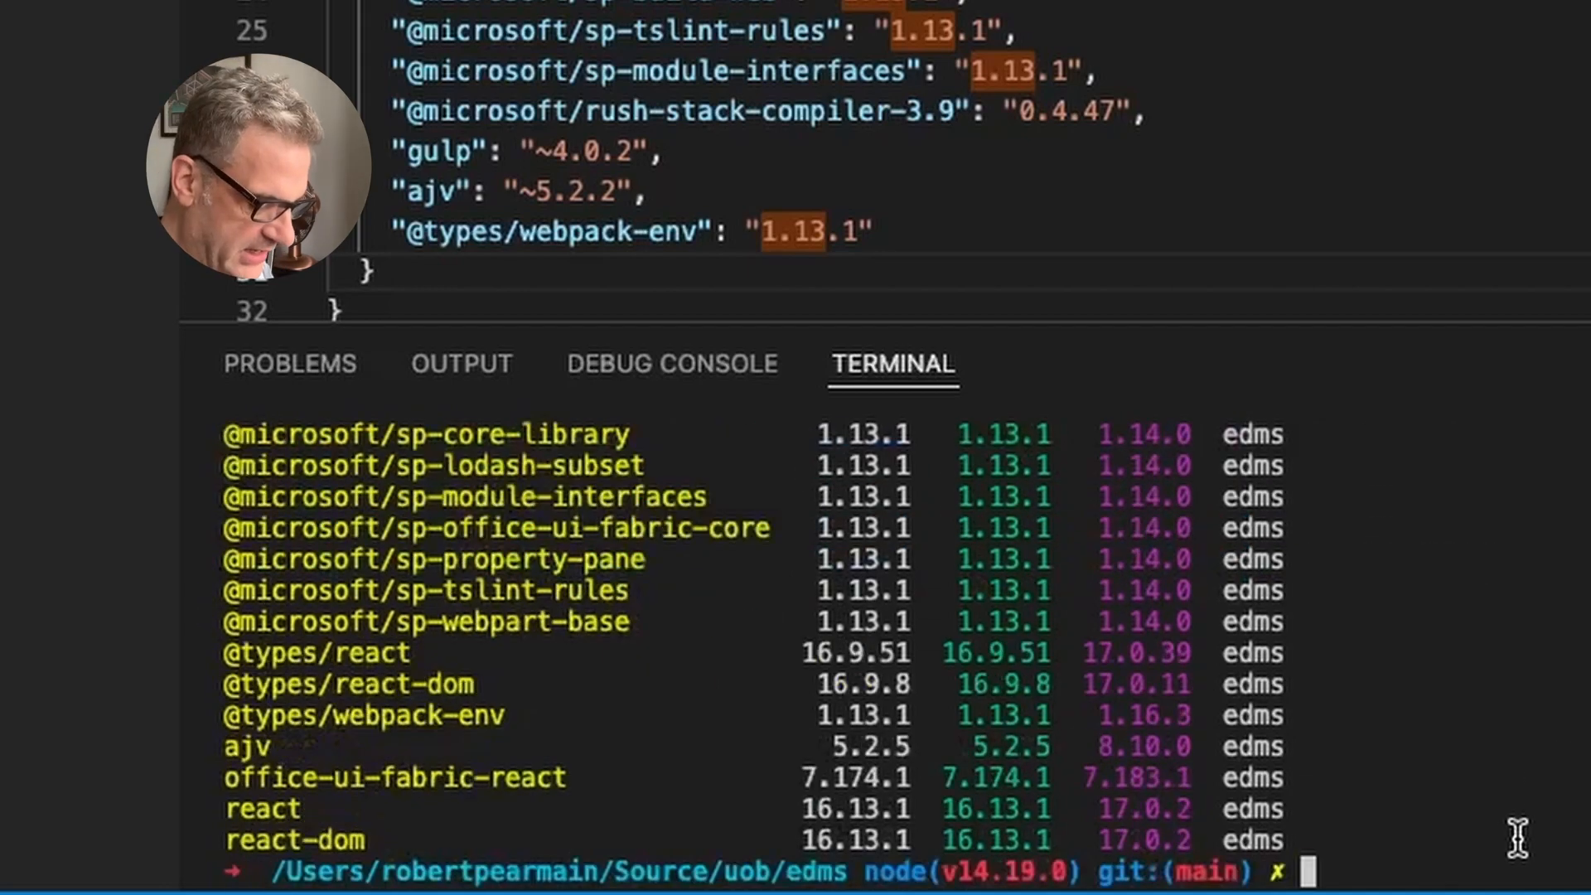
{"action": "type", "text": "npm install"}
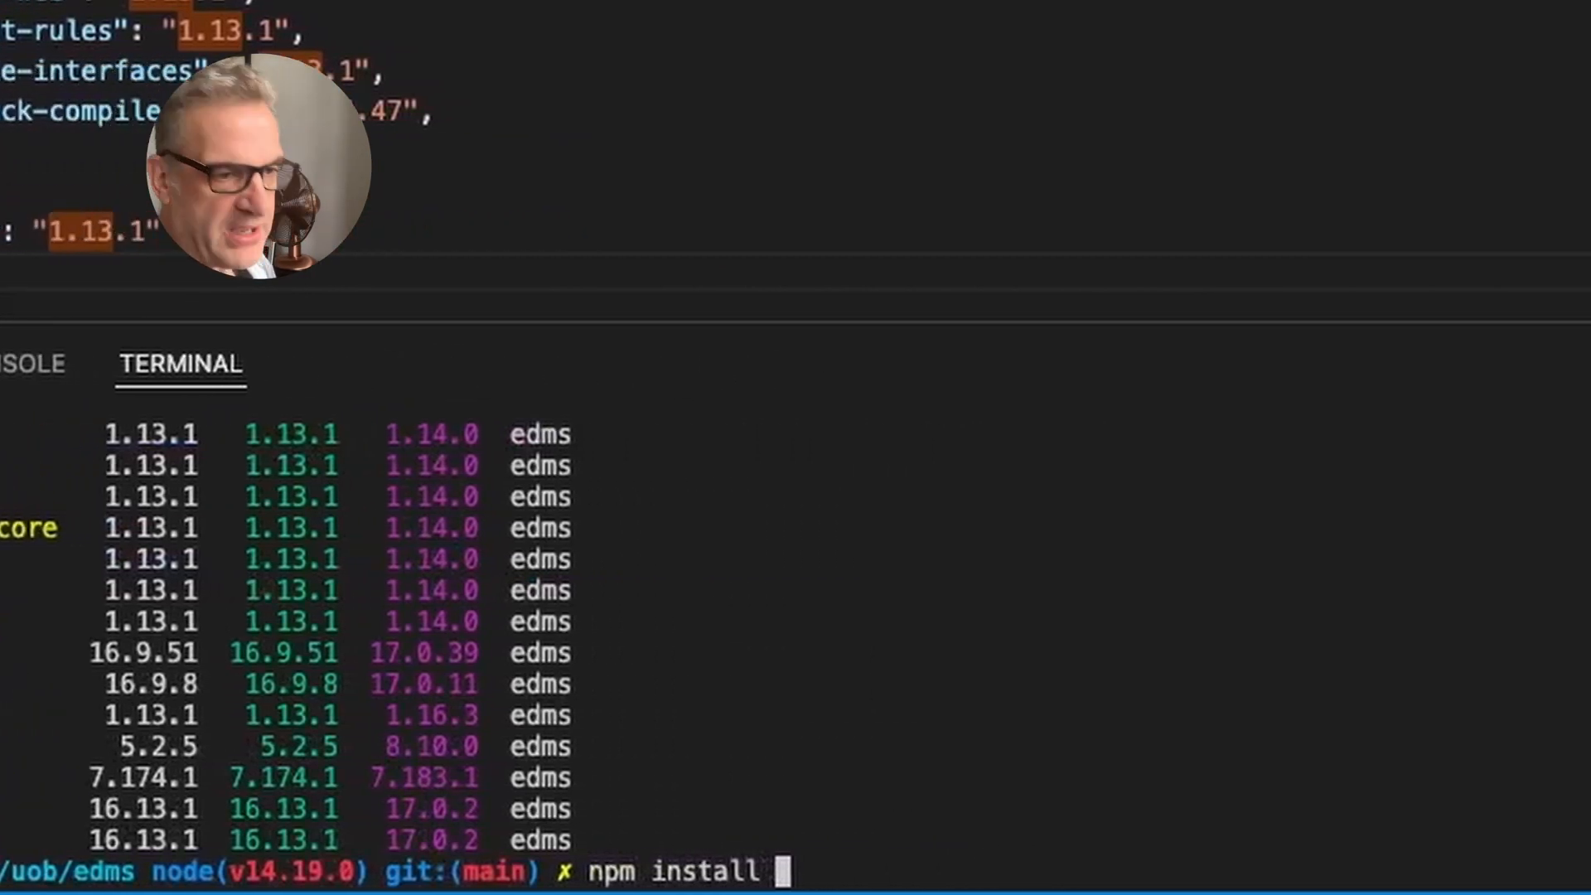
{"action": "type", "text": "@microsoft/sp-build-web"}
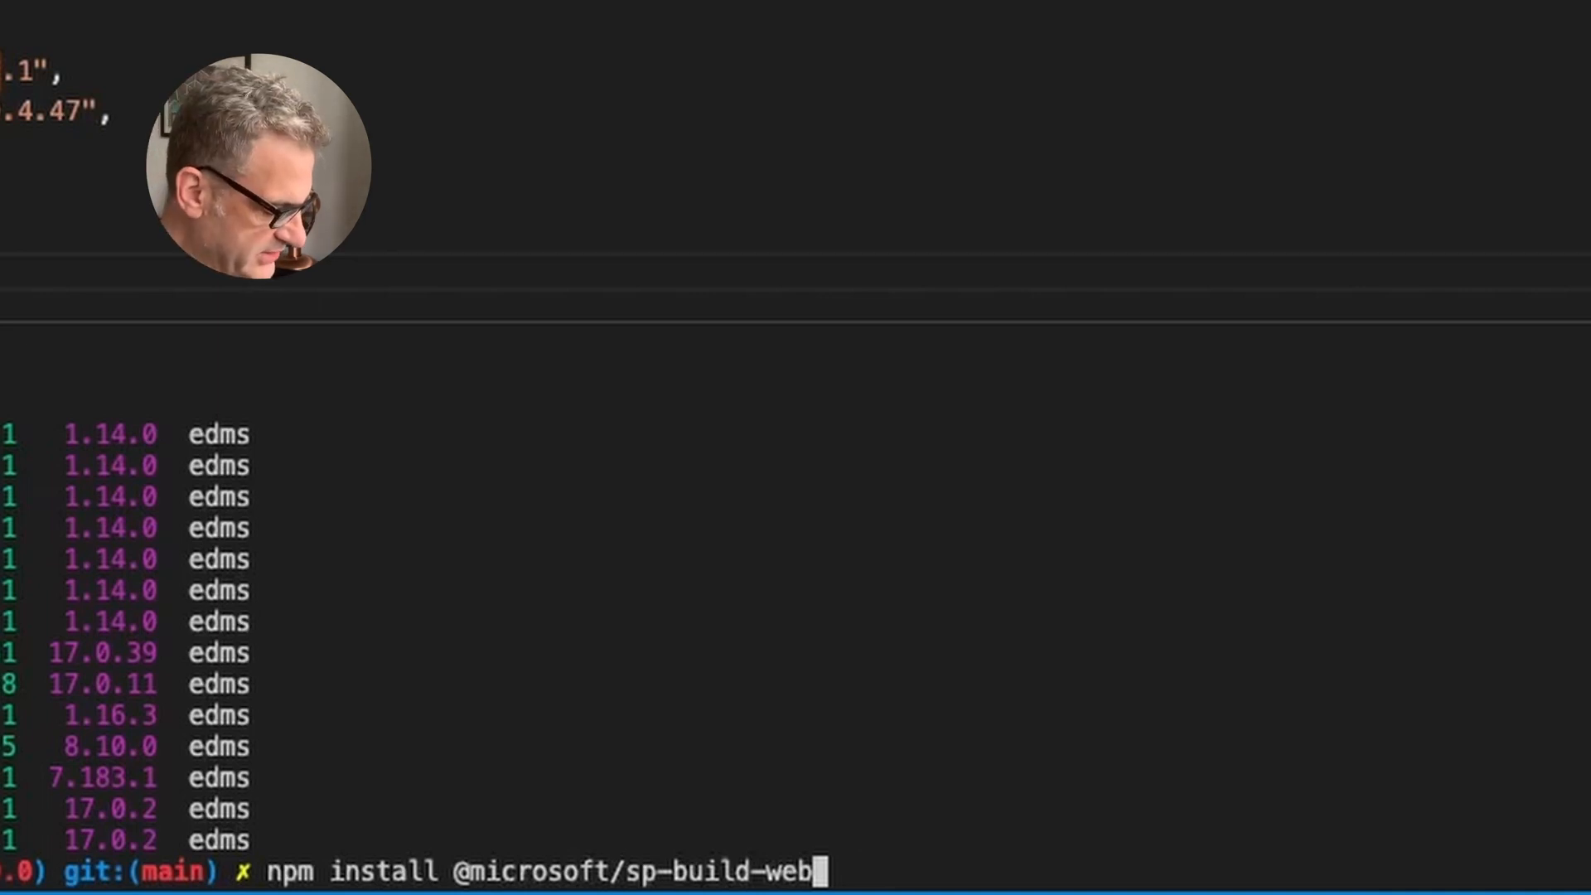
{"action": "type", "text": "@1"}
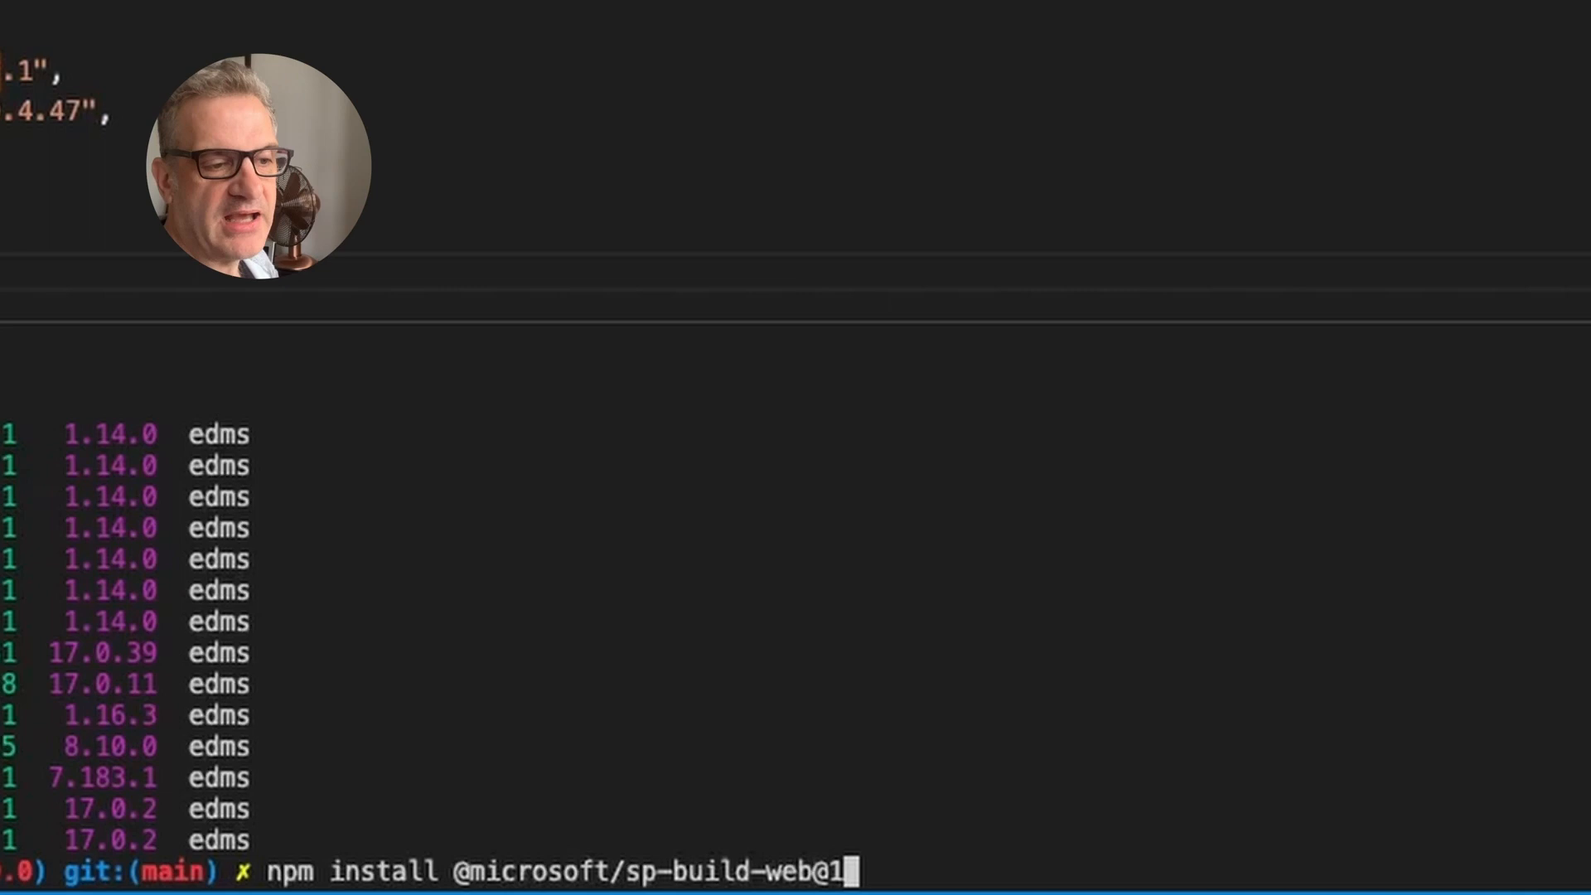
{"action": "type", "text": ".14.0"}
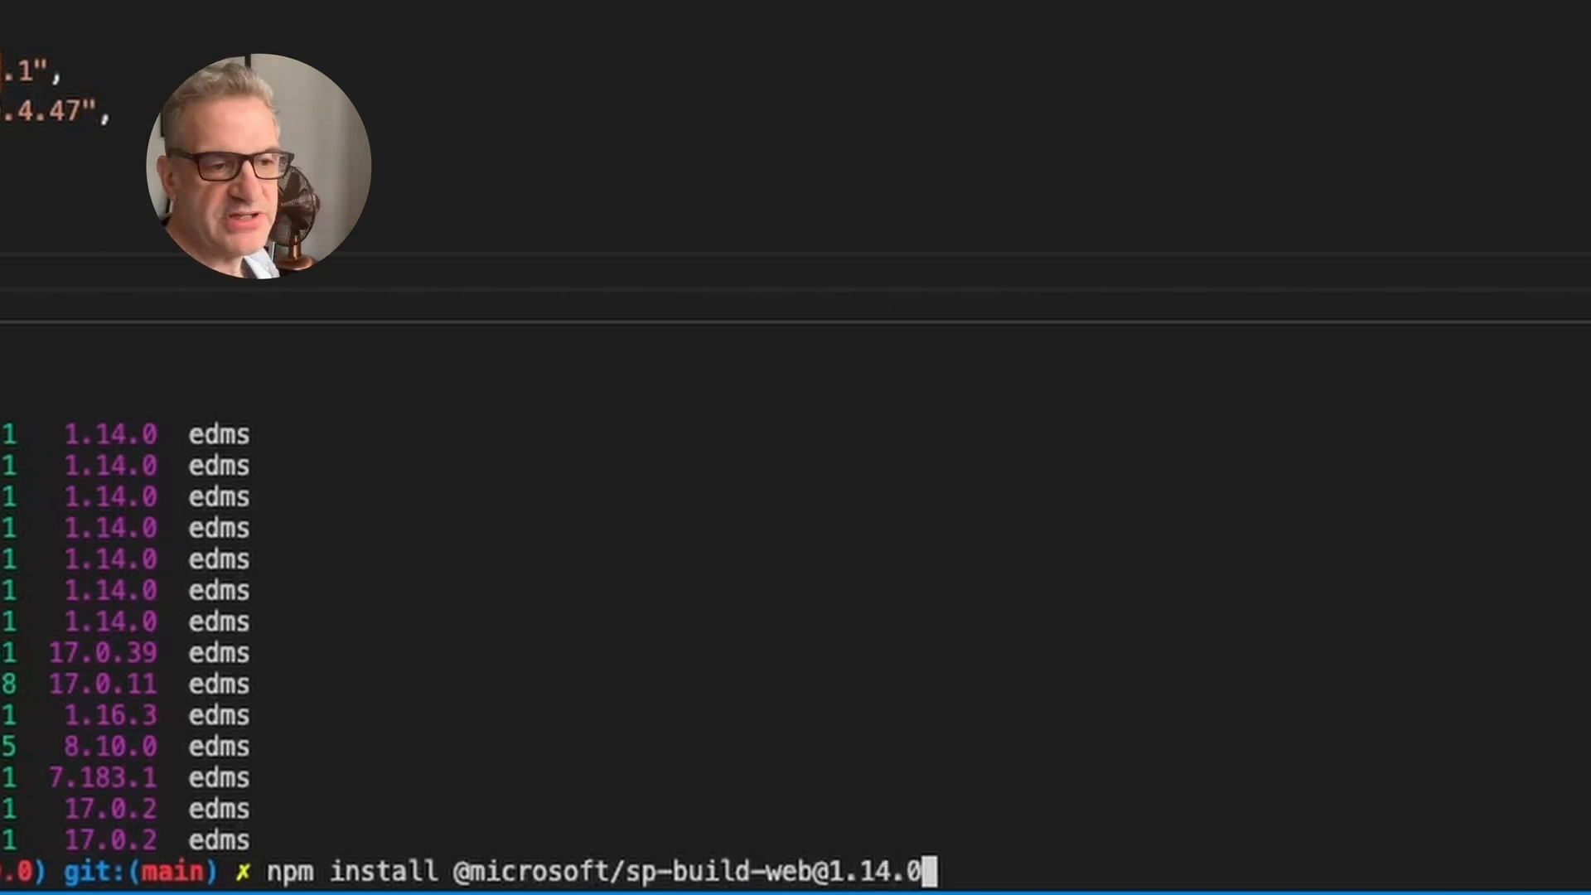
{"action": "type", "text": "--save"}
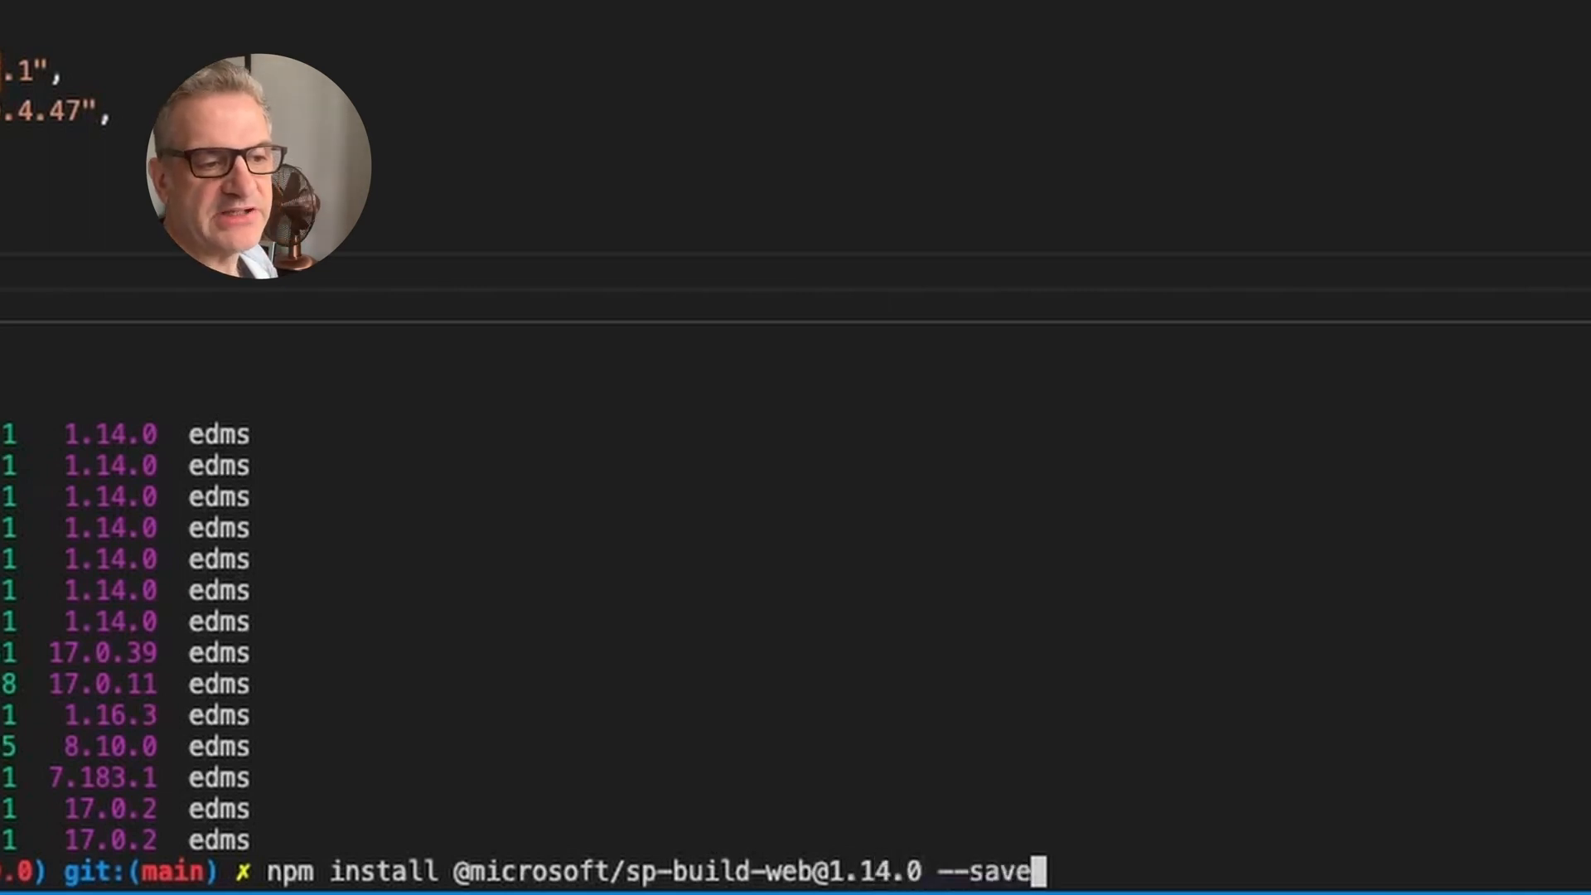
{"action": "type", "text": "exa"}
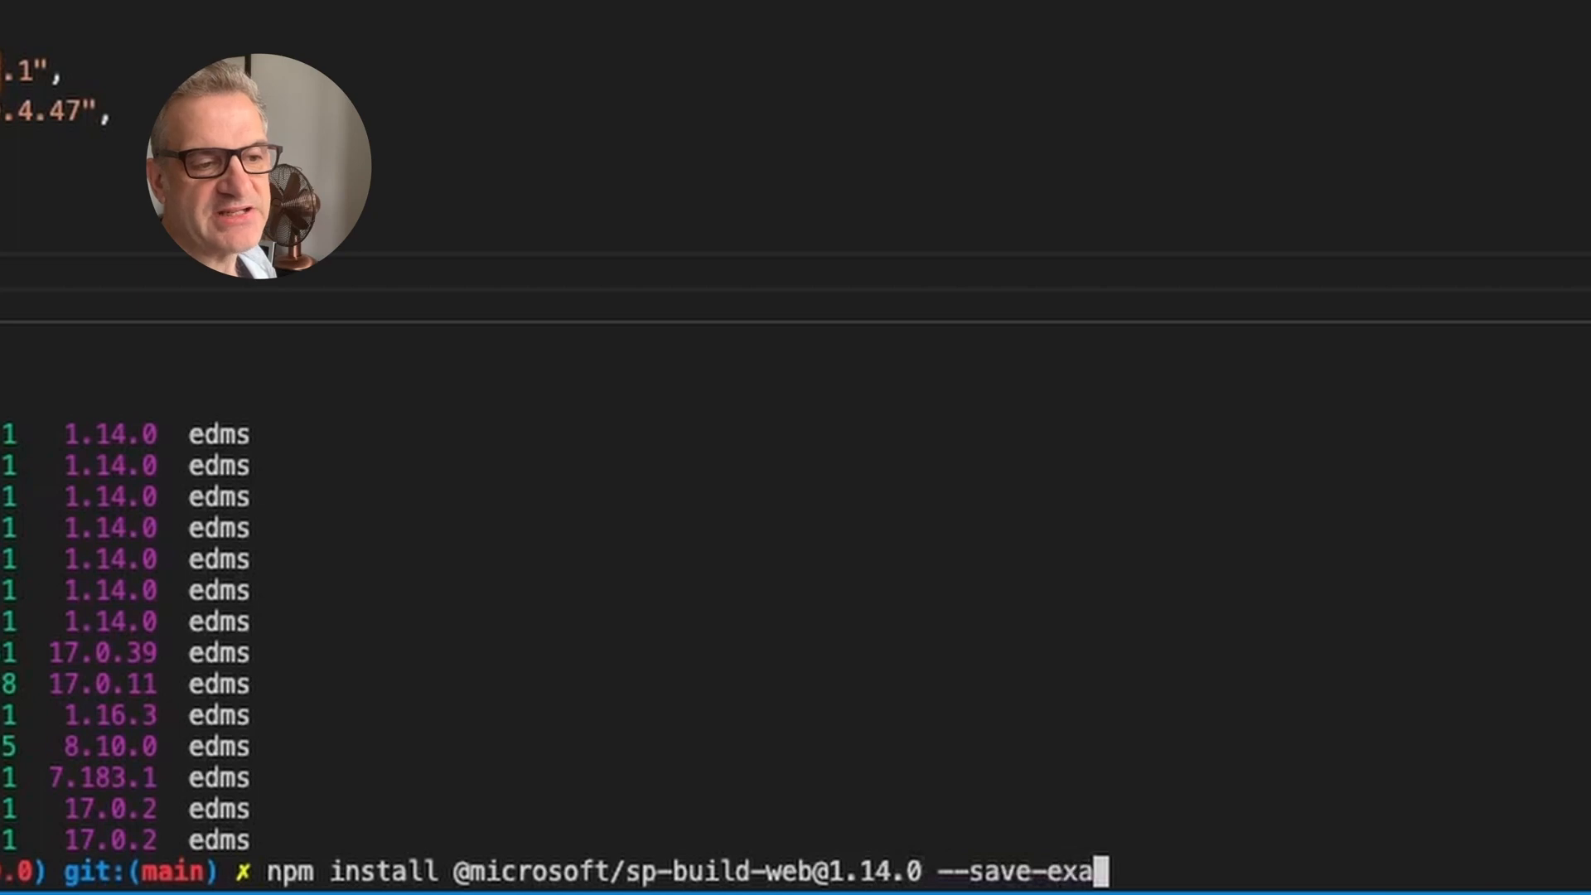
{"action": "type", "text": "ct"}
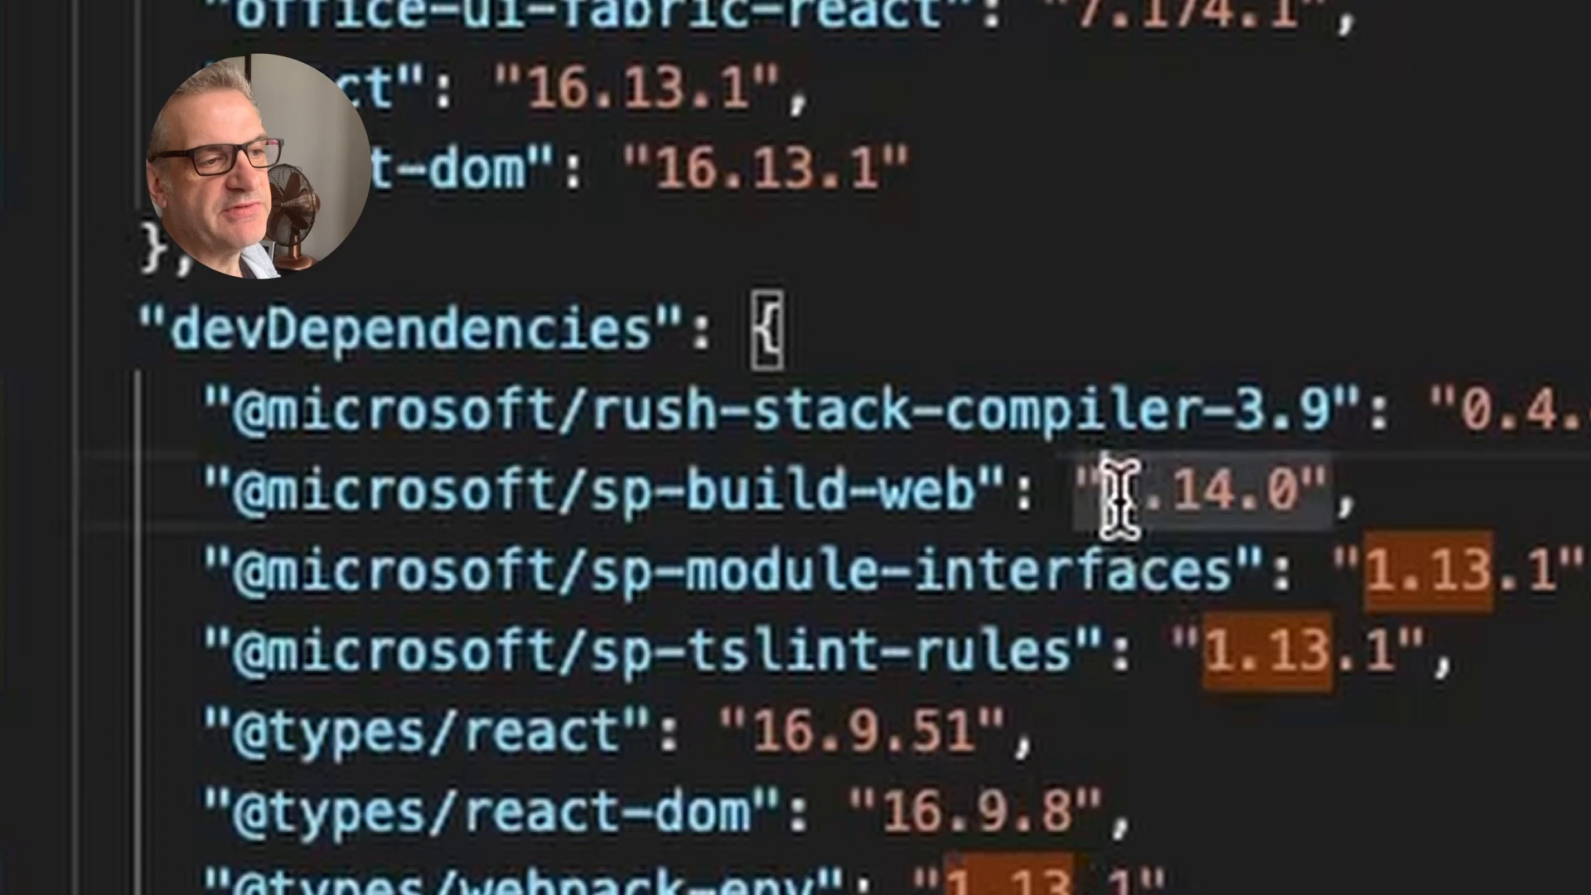
Step: Confirm sp-build-web reads 1.14.0, then install sp-lodash-subset and other packages at 1.14.0
{"action": "double_click", "coordinate": [1207, 492]}
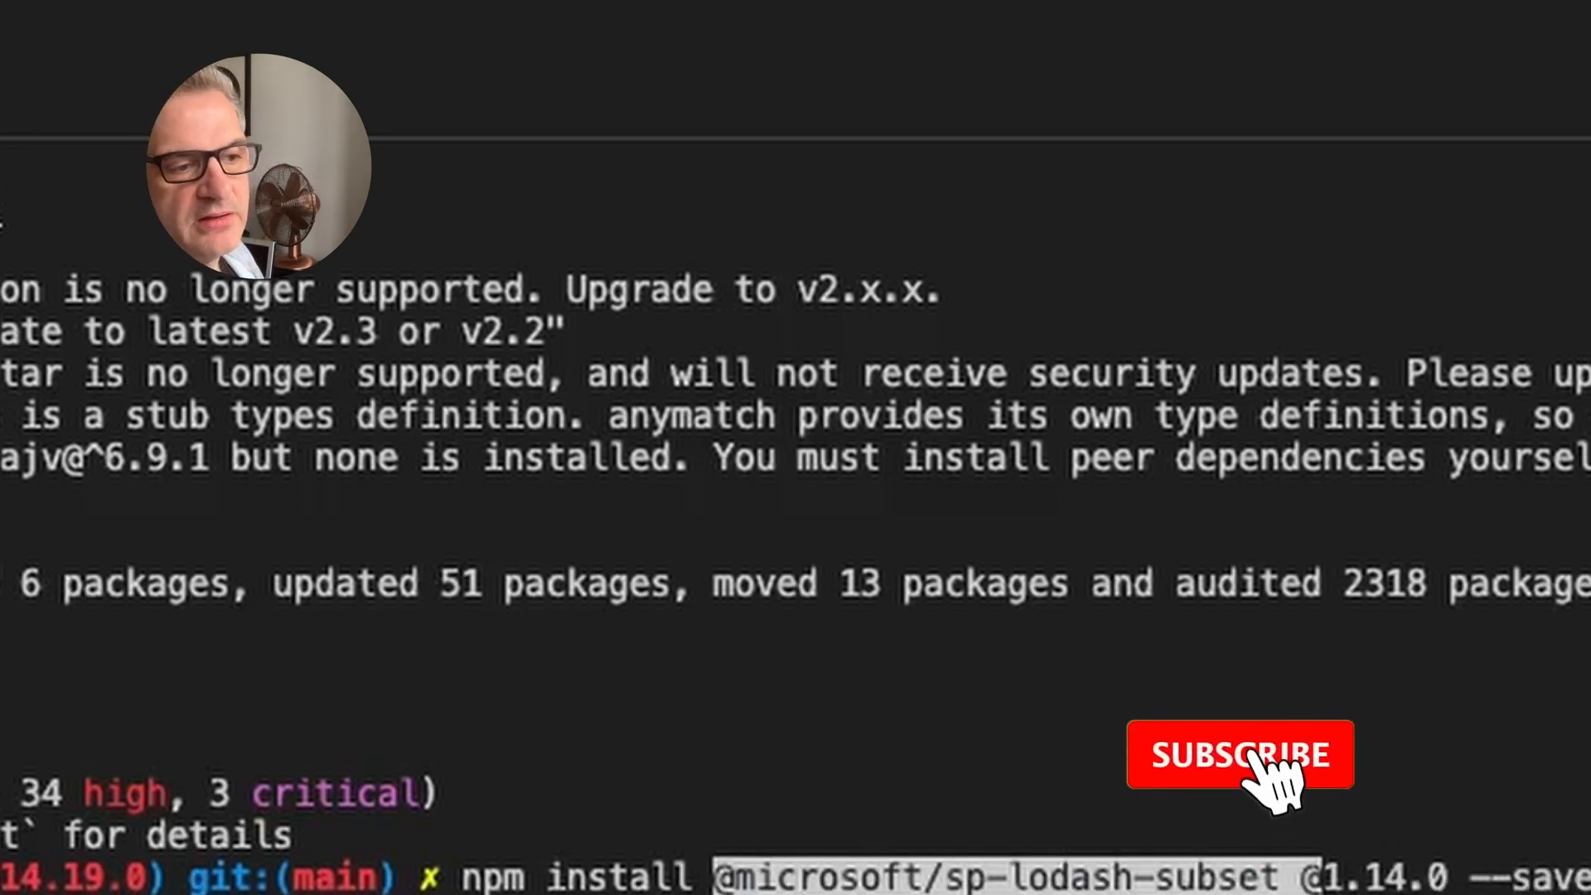
{"action": "left_click", "coordinate": [1239, 754]}
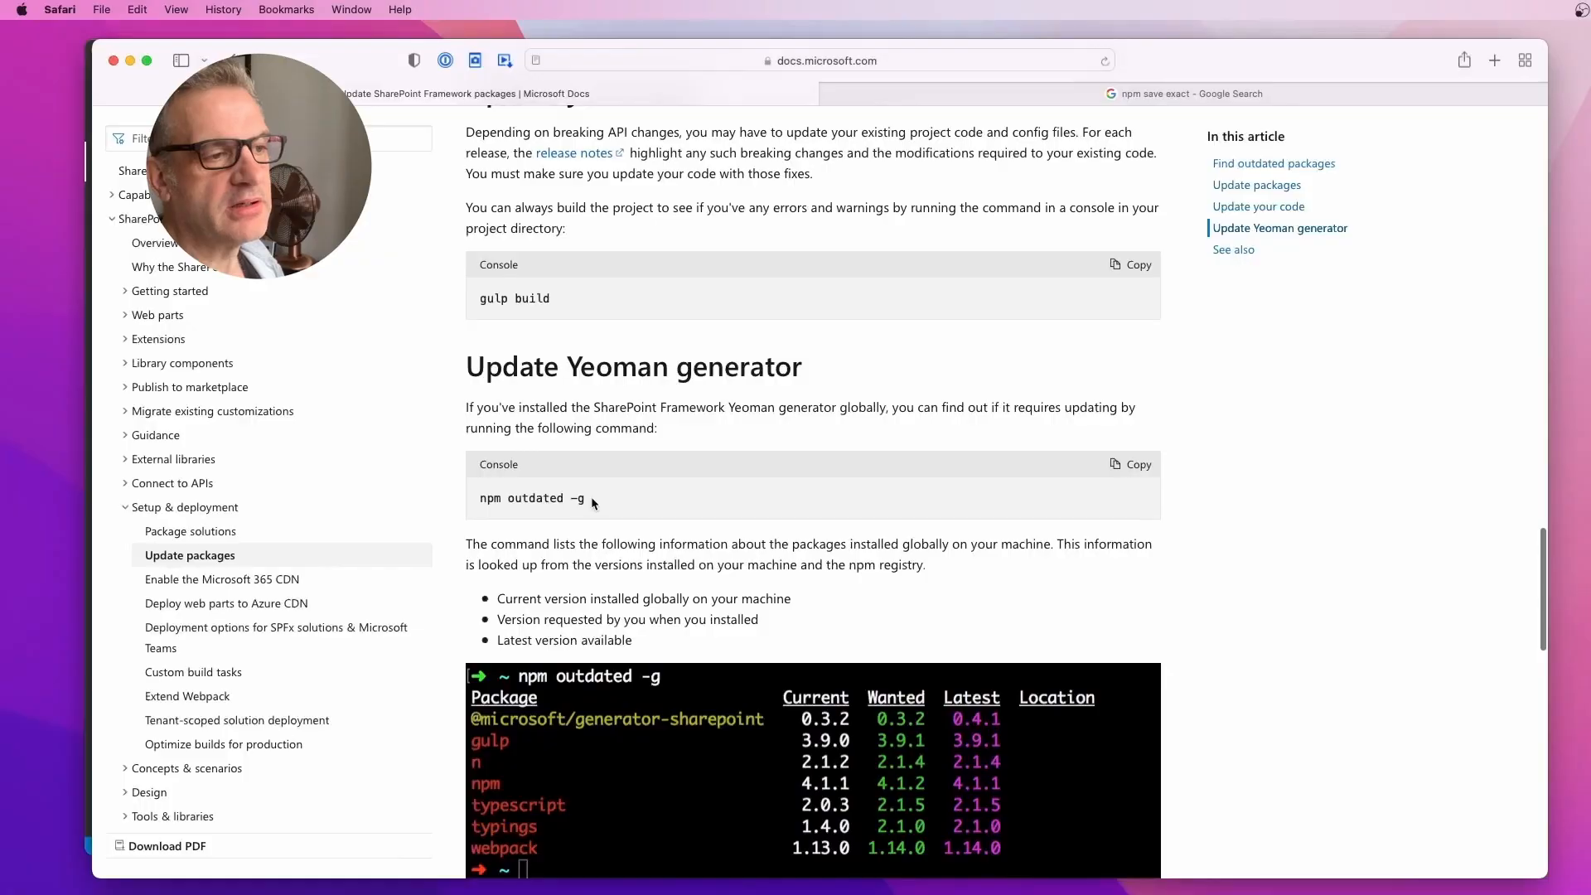
Step: Select the npm outdated -g command under Update Yeoman generator
{"action": "double_click", "coordinate": [530, 498]}
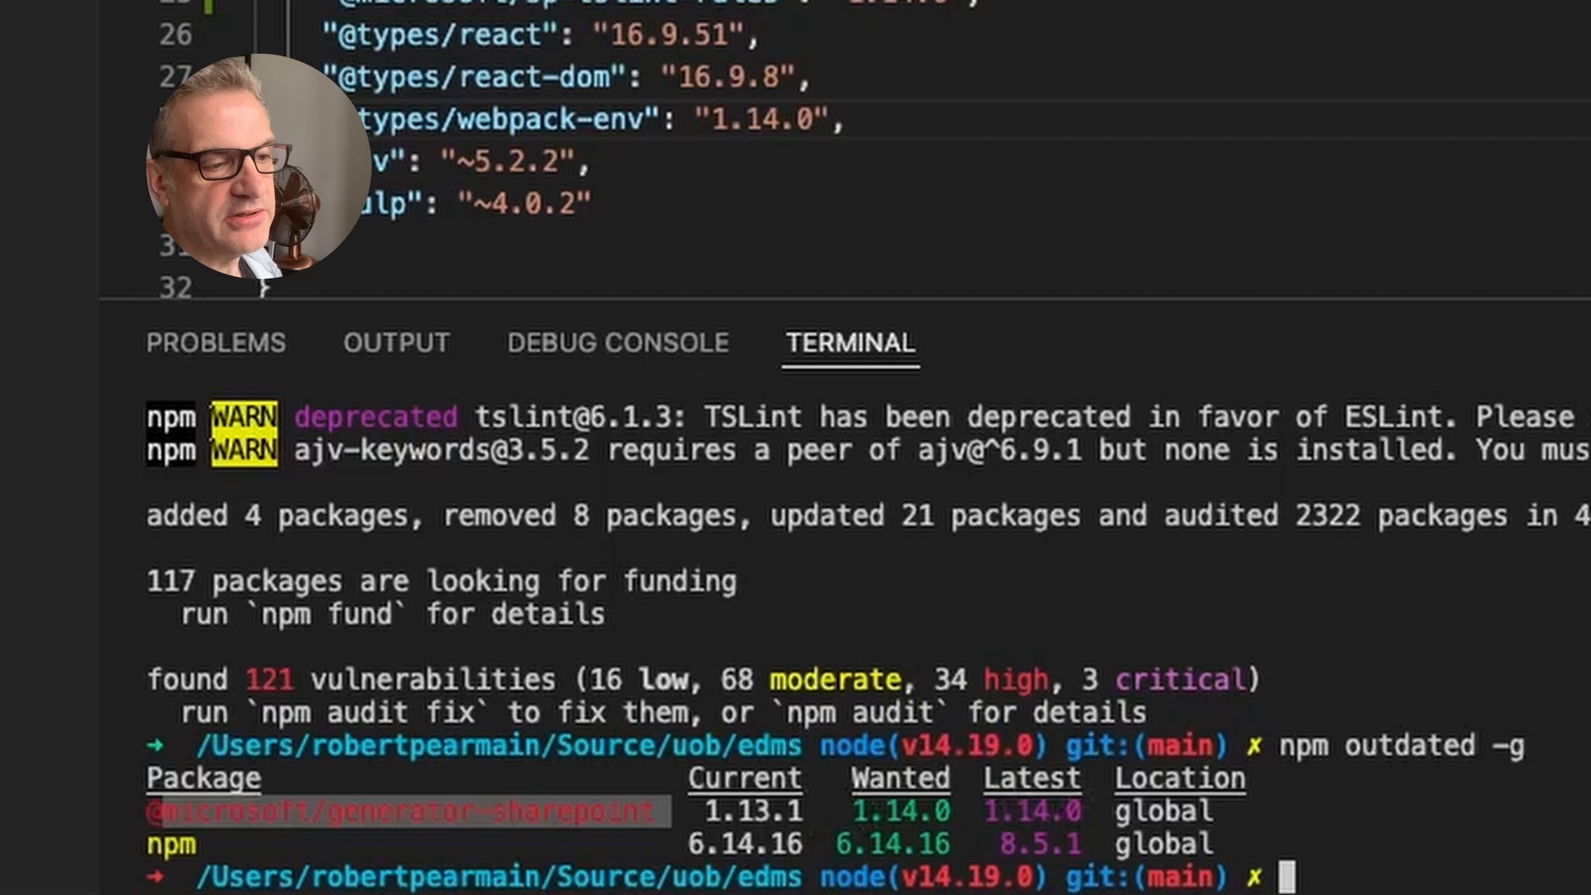
{"action": "type", "text": "npm install @"}
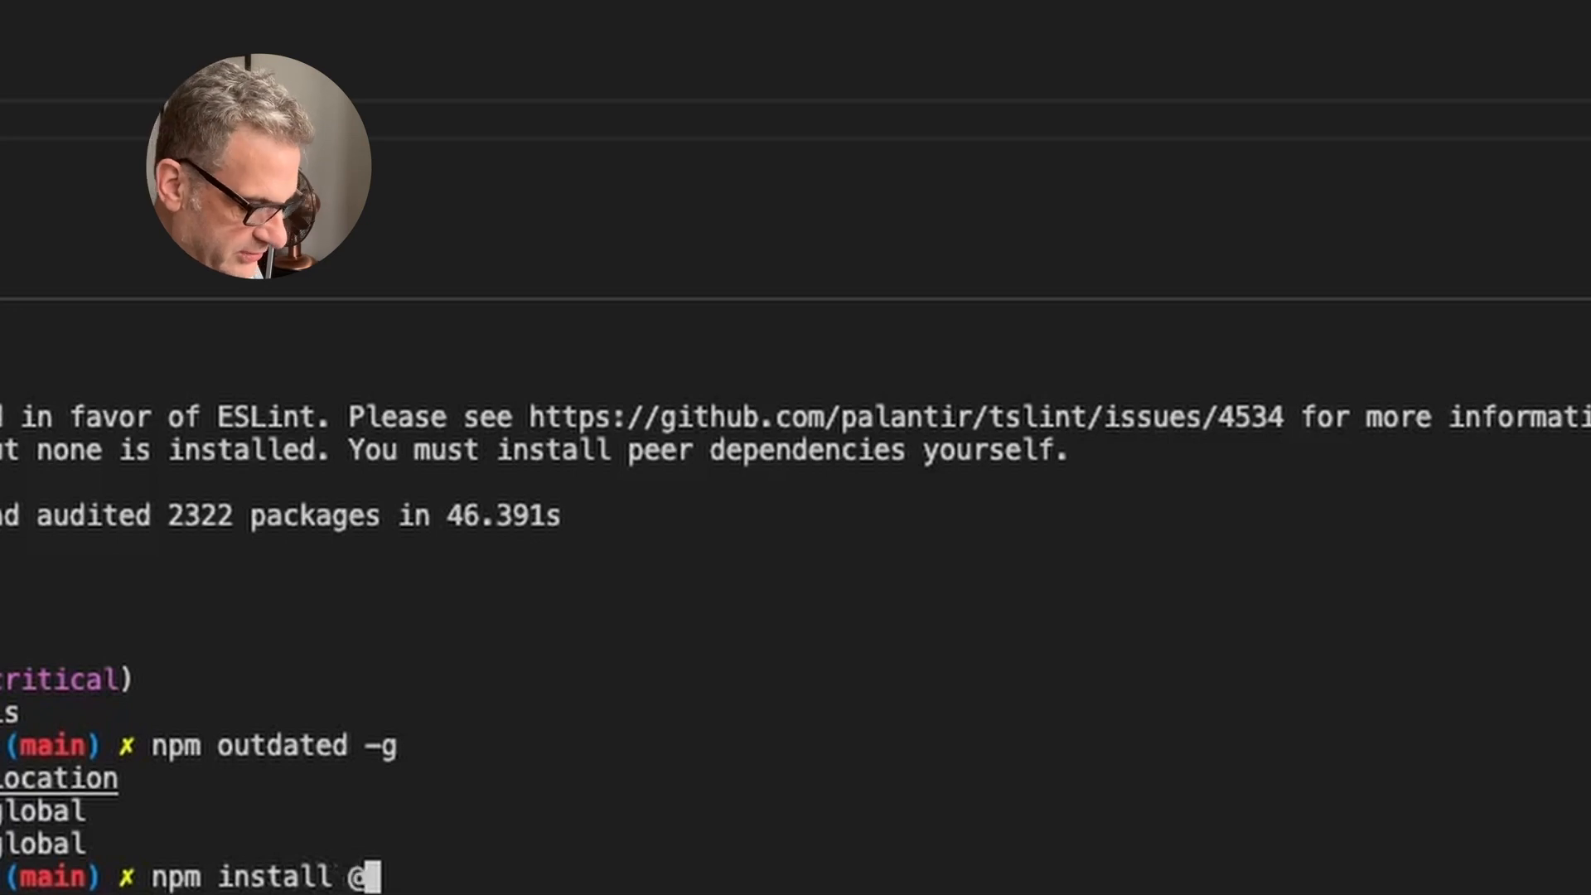
{"action": "type", "text": "microsoft/"}
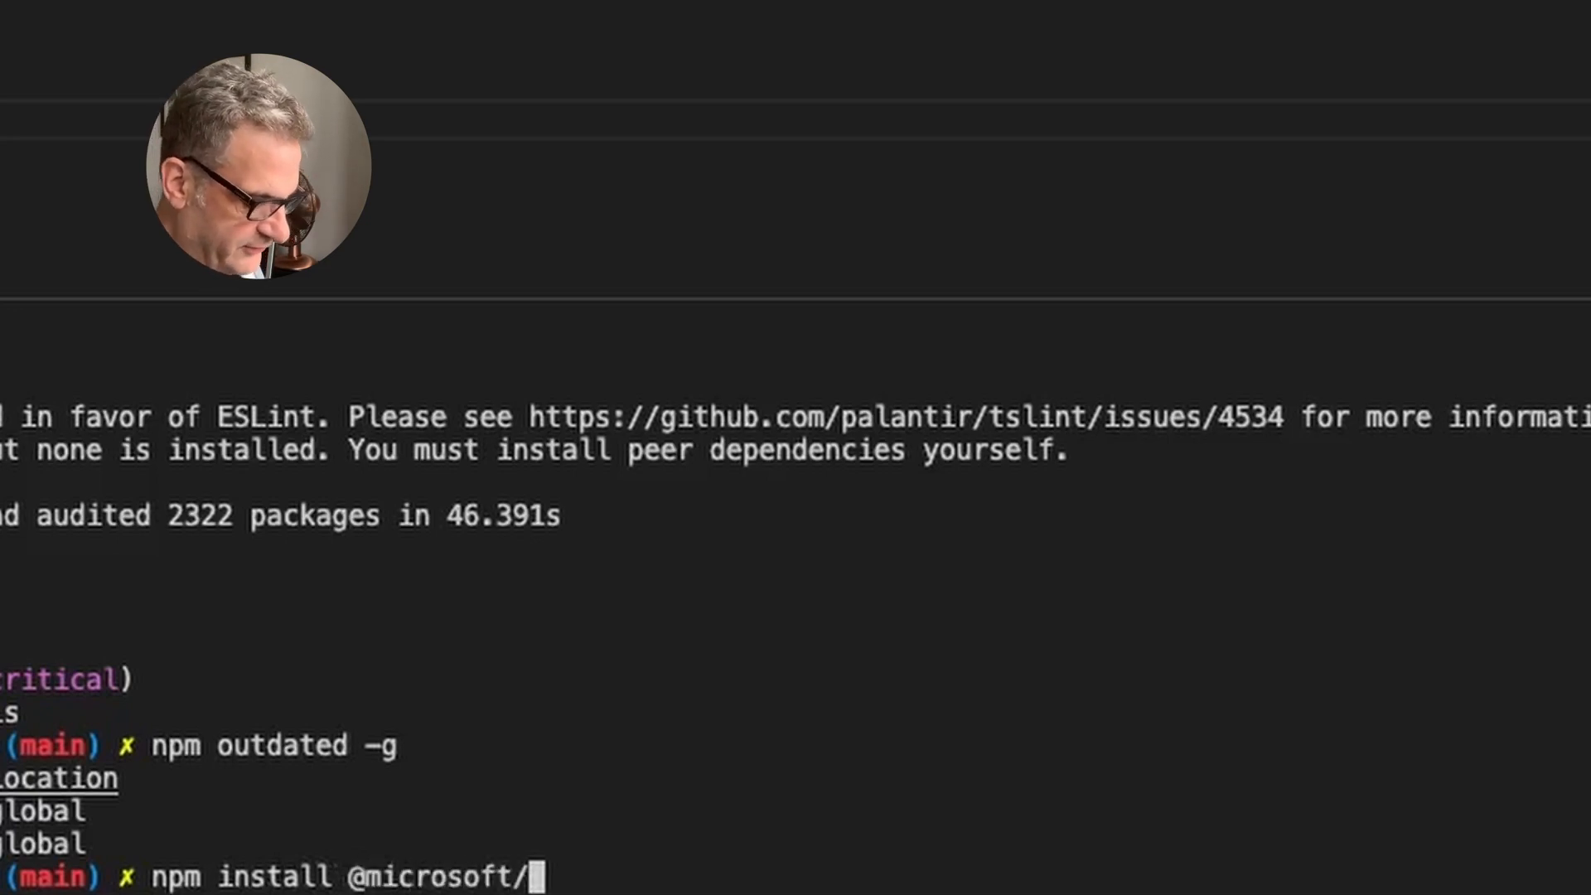
{"action": "type", "text": "generator-"}
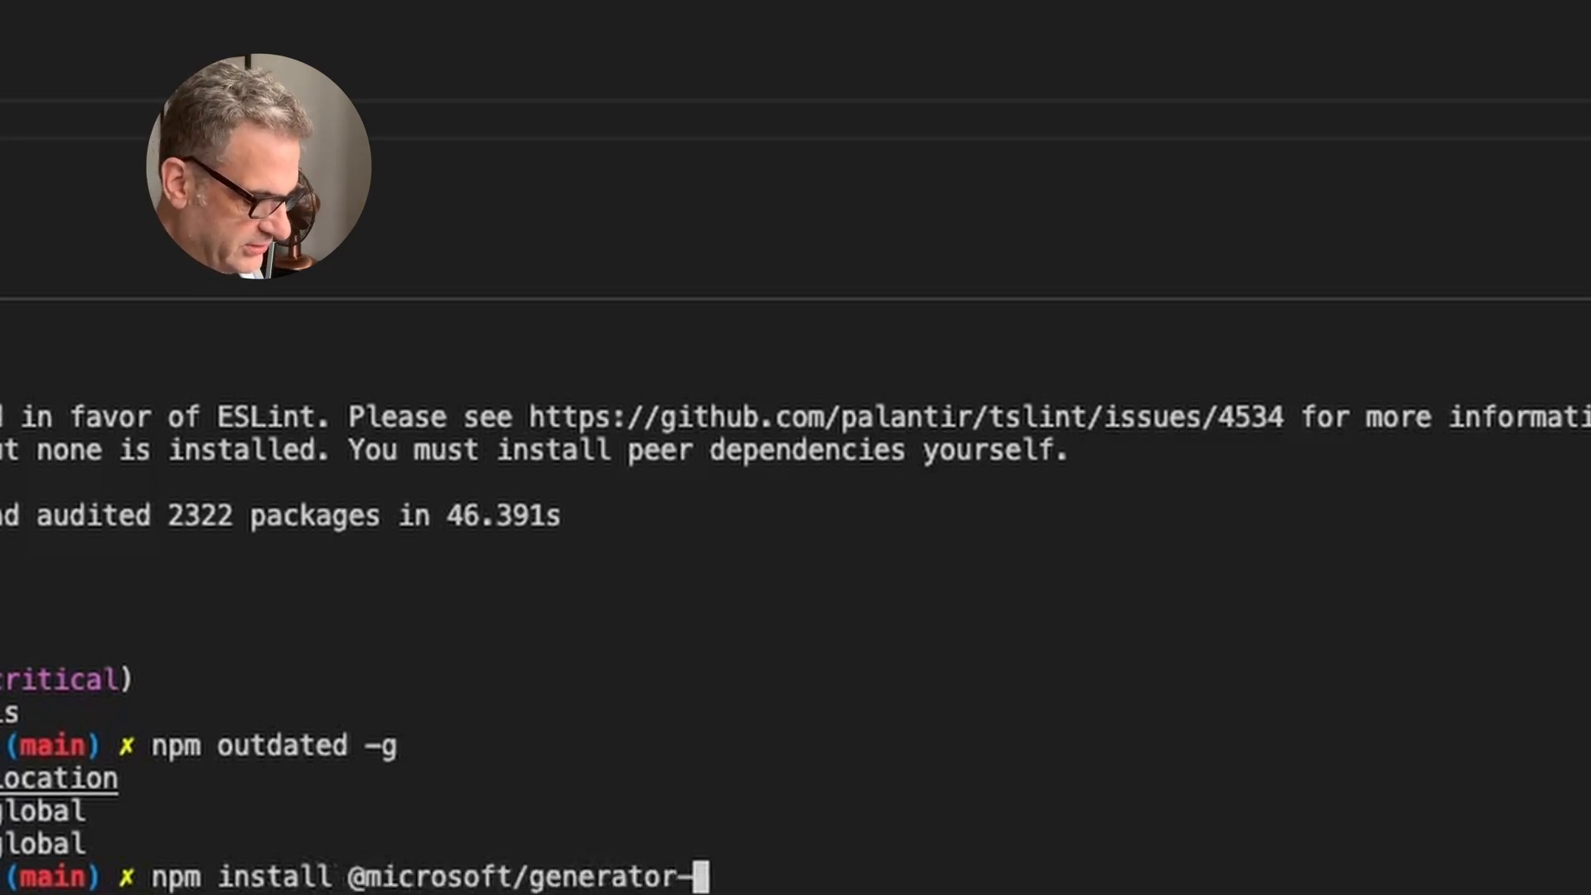
{"action": "type", "text": "sharepoint"}
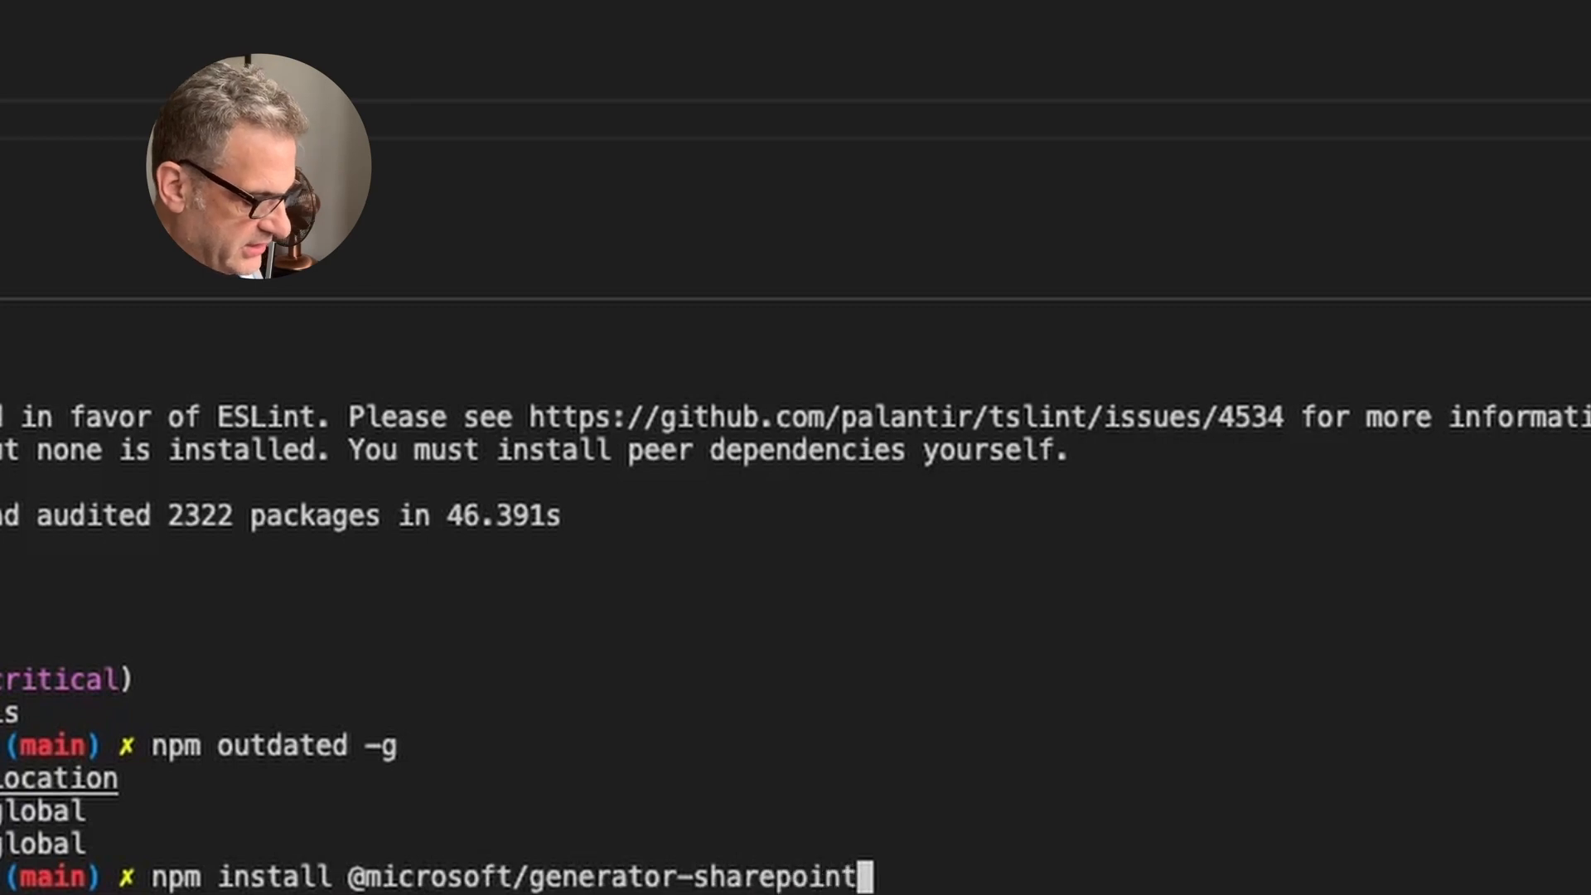
{"action": "type", "text": "@1.13."}
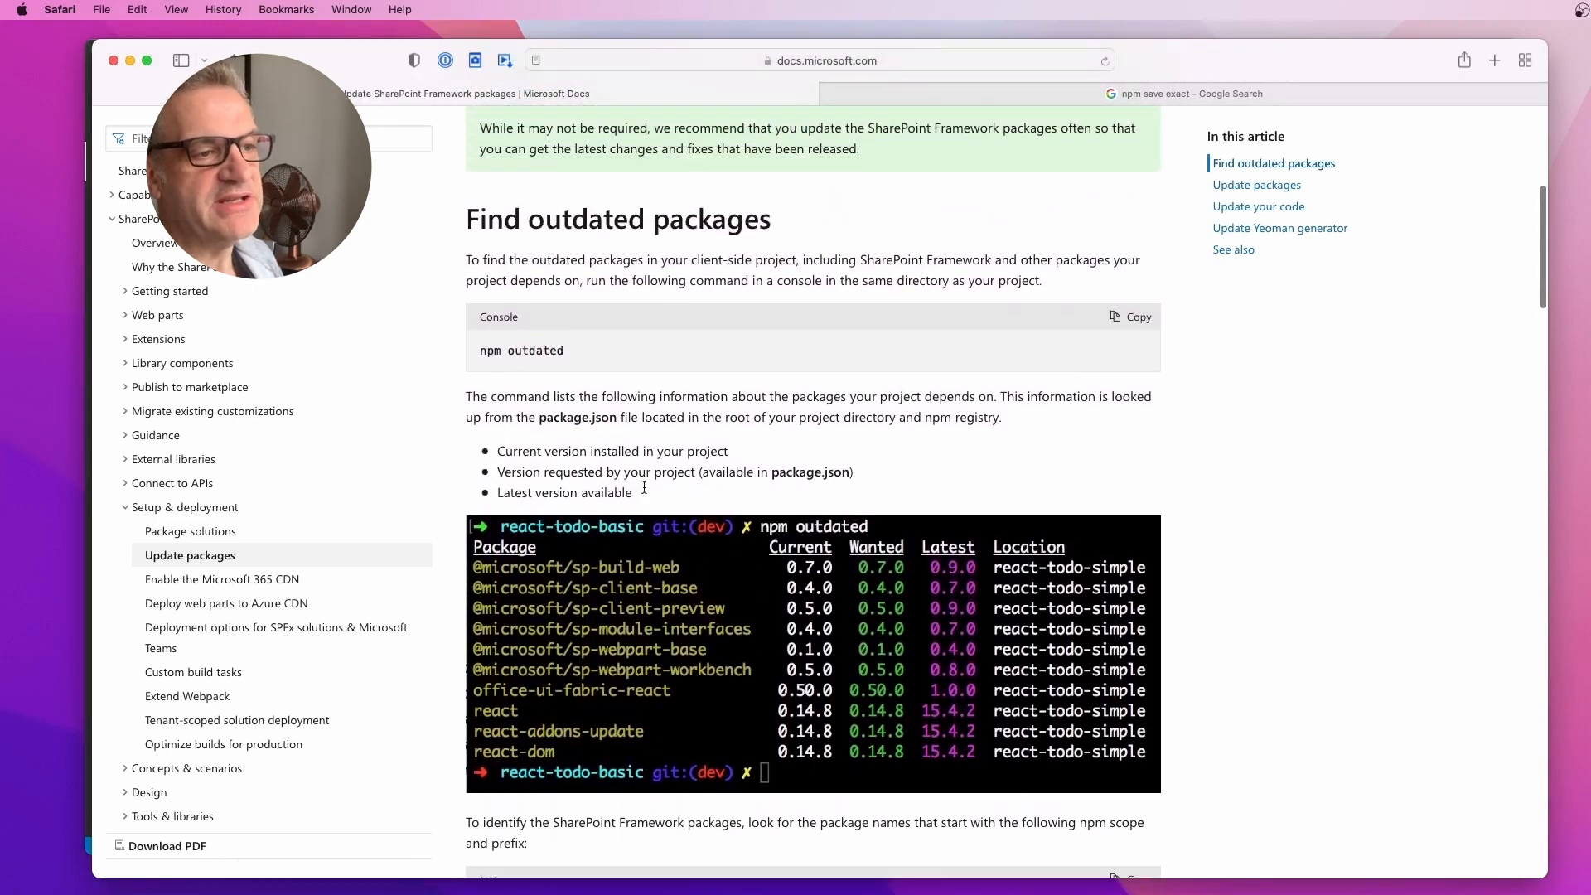
Step: Scroll the article from Find outdated packages down to Update packages
{"action": "scroll", "scroll_direction": "up", "scroll_amount": 3}
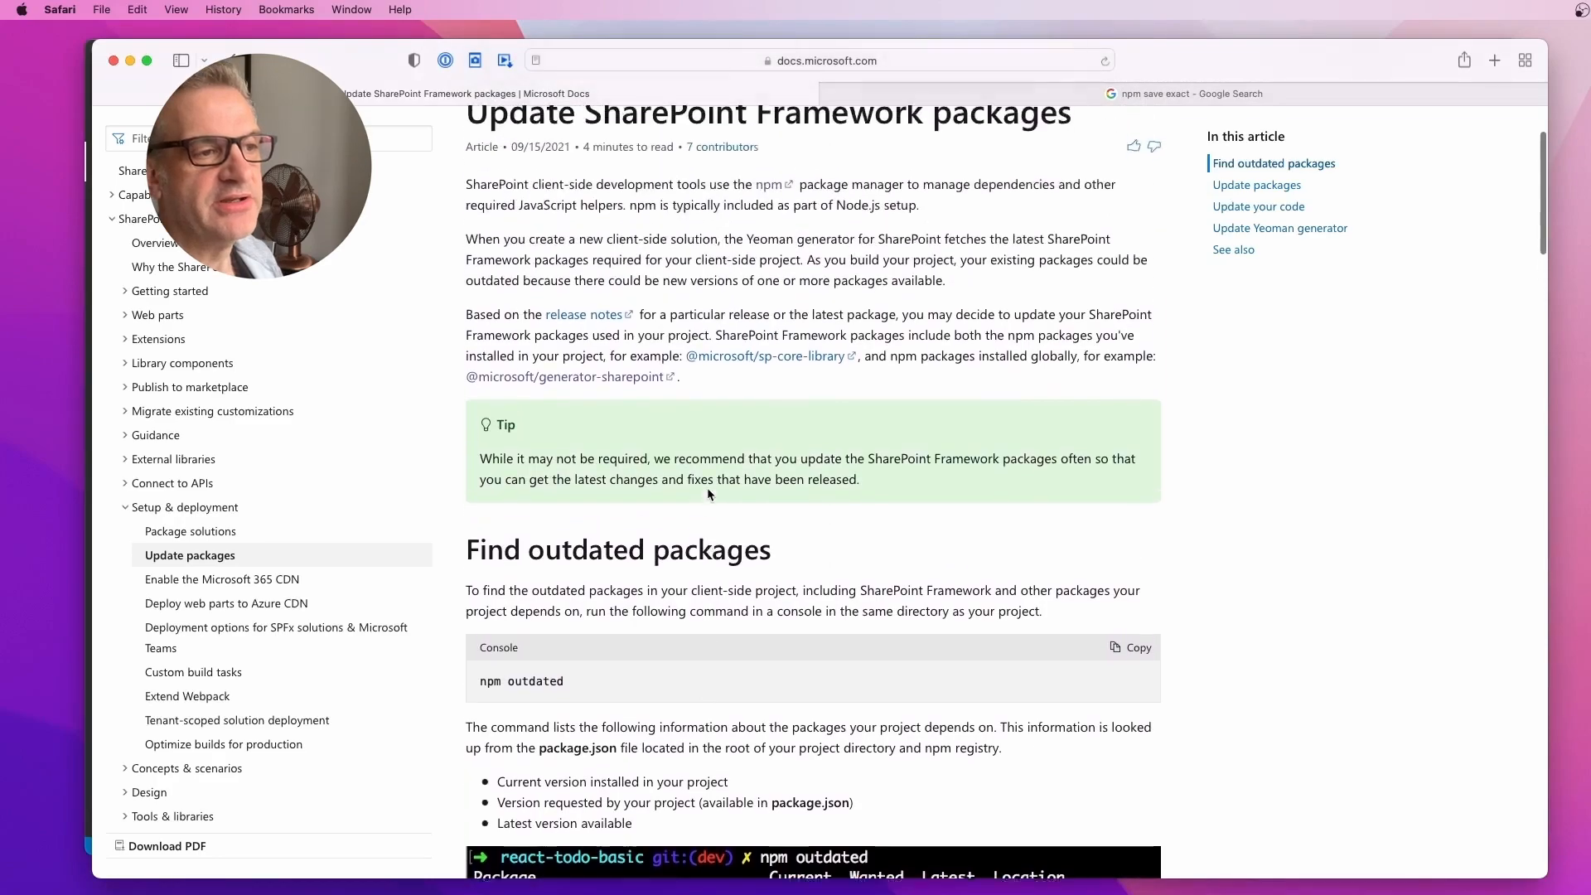
{"action": "scroll", "scroll_direction": "down", "scroll_amount": 3}
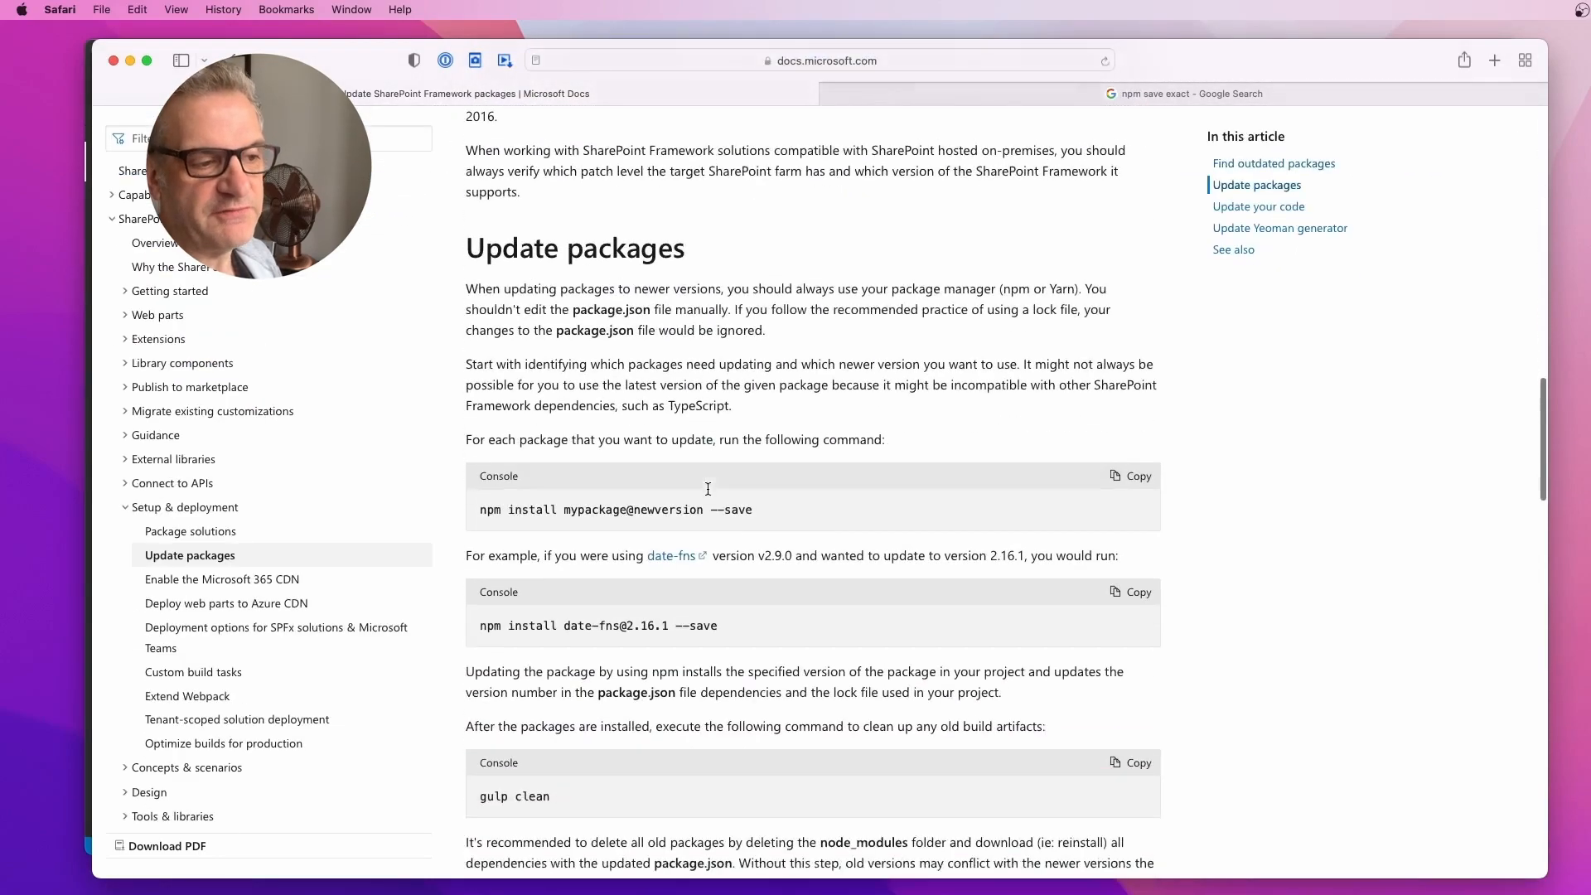
{"action": "scroll", "scroll_direction": "down", "scroll_amount": 3}
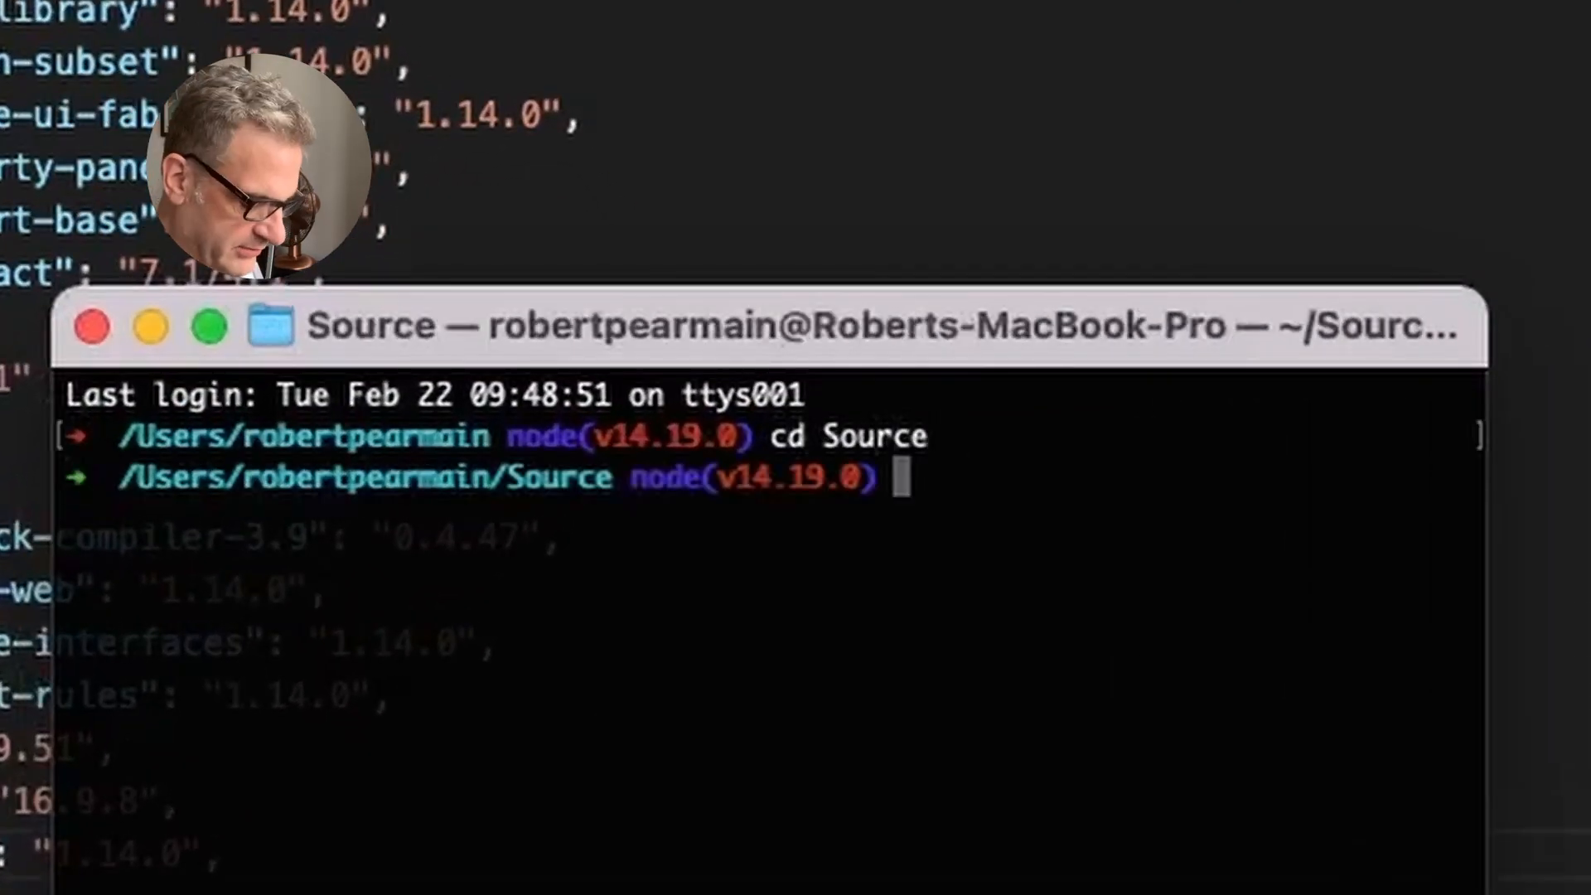
Step: Create and enter a 1.14.0 folder inside Source, then launch yo
{"action": "type", "text": "mkdir"}
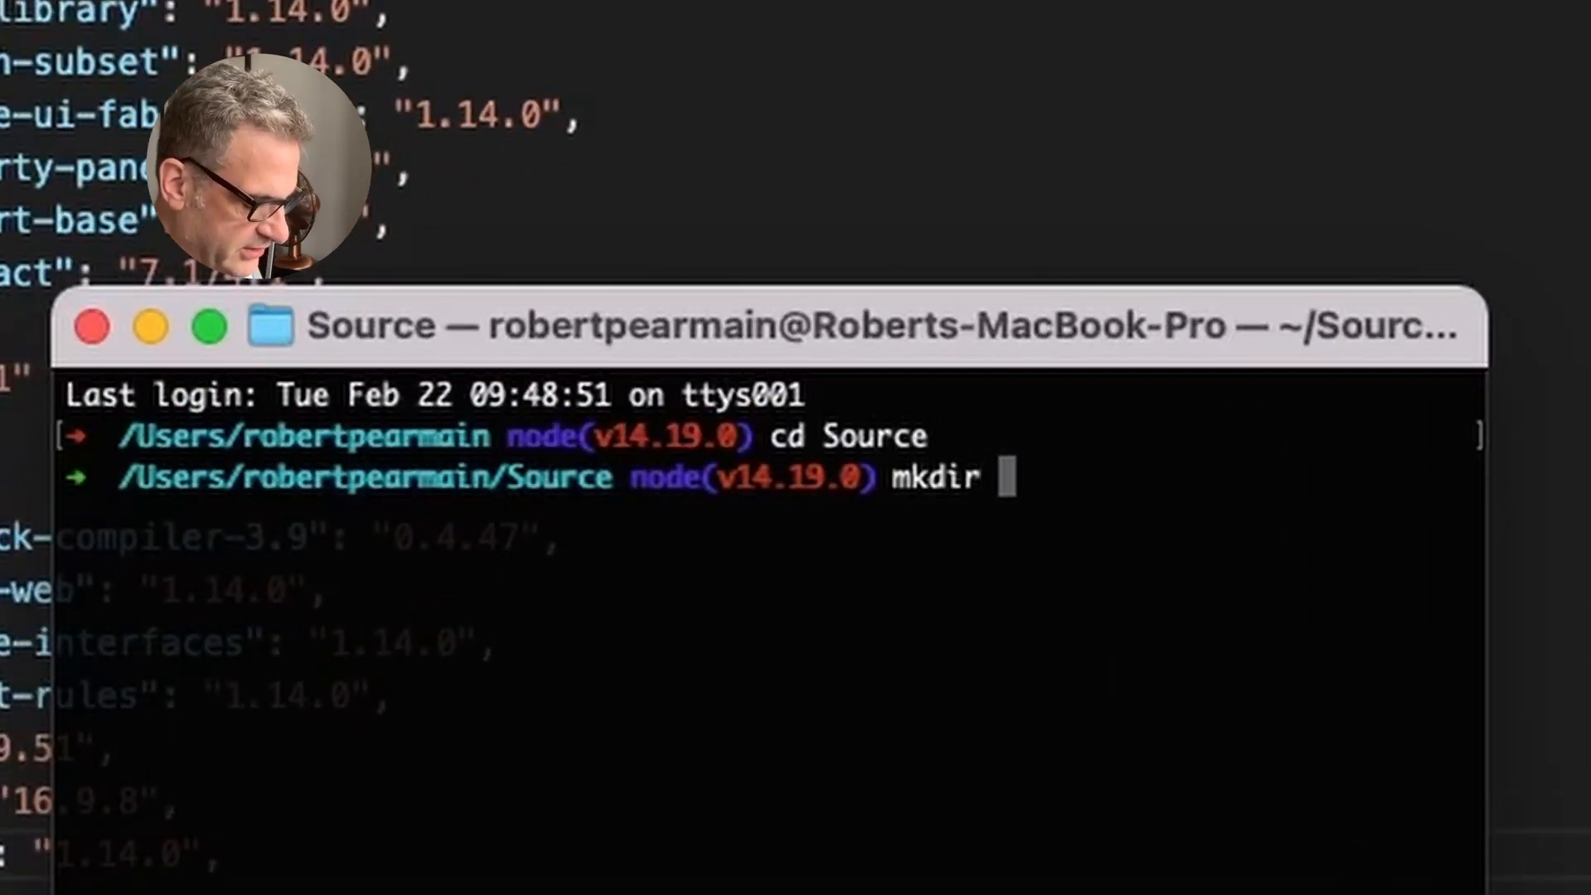
{"action": "type", "text": "1.14.0"}
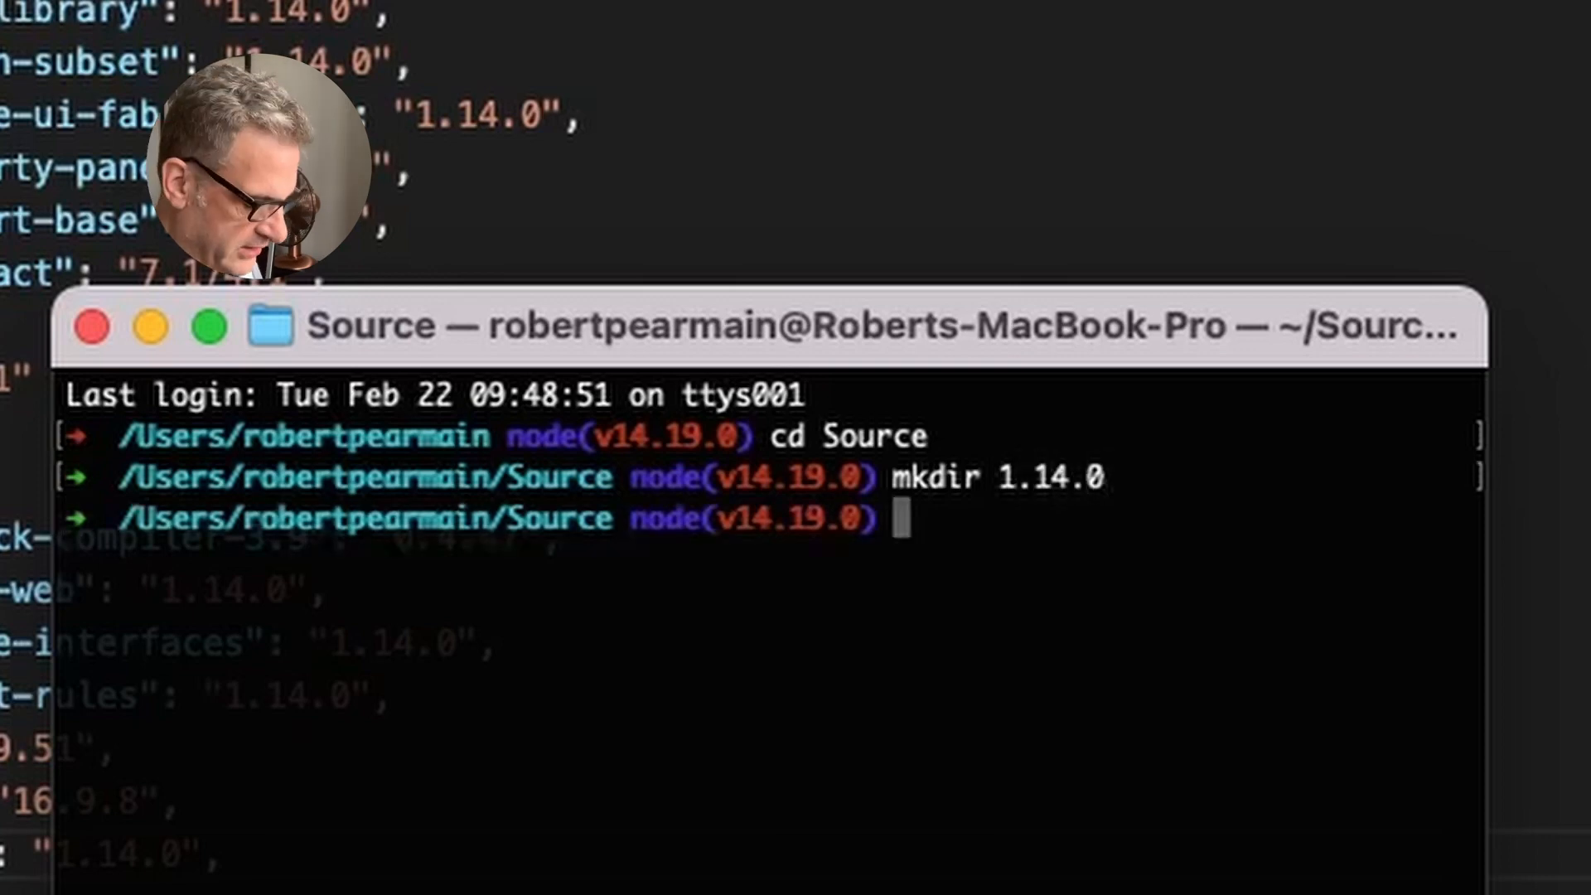
{"action": "type", "text": "cd 1.14.0"}
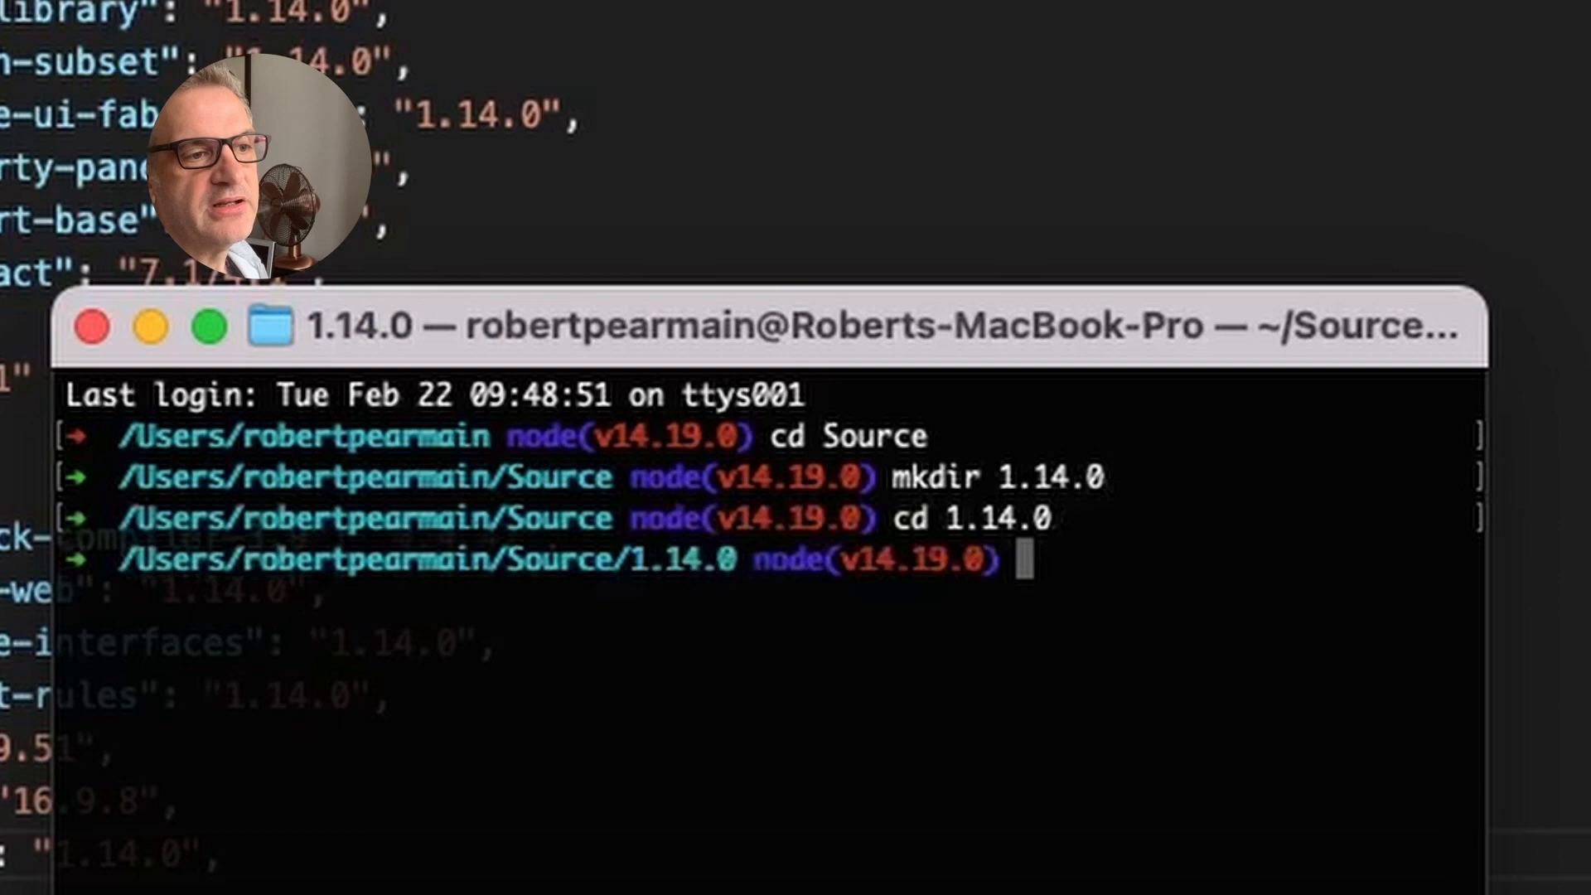
{"action": "type", "text": "yo"}
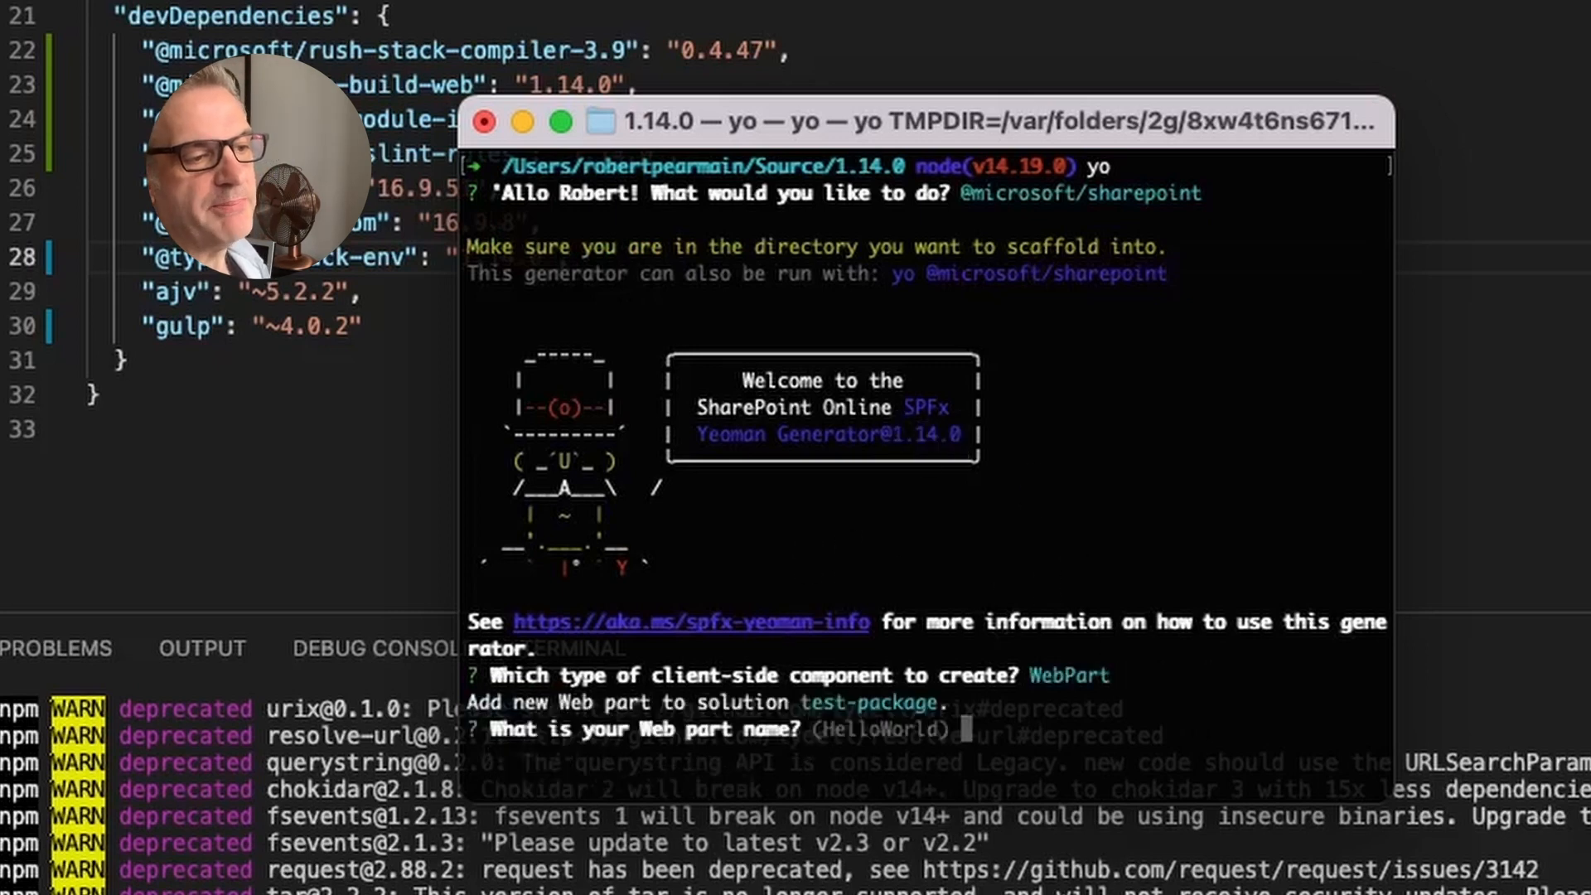
Step: Name the new web part solution test-package in the 1.14.0 SharePoint generator
{"action": "type", "text": "te"}
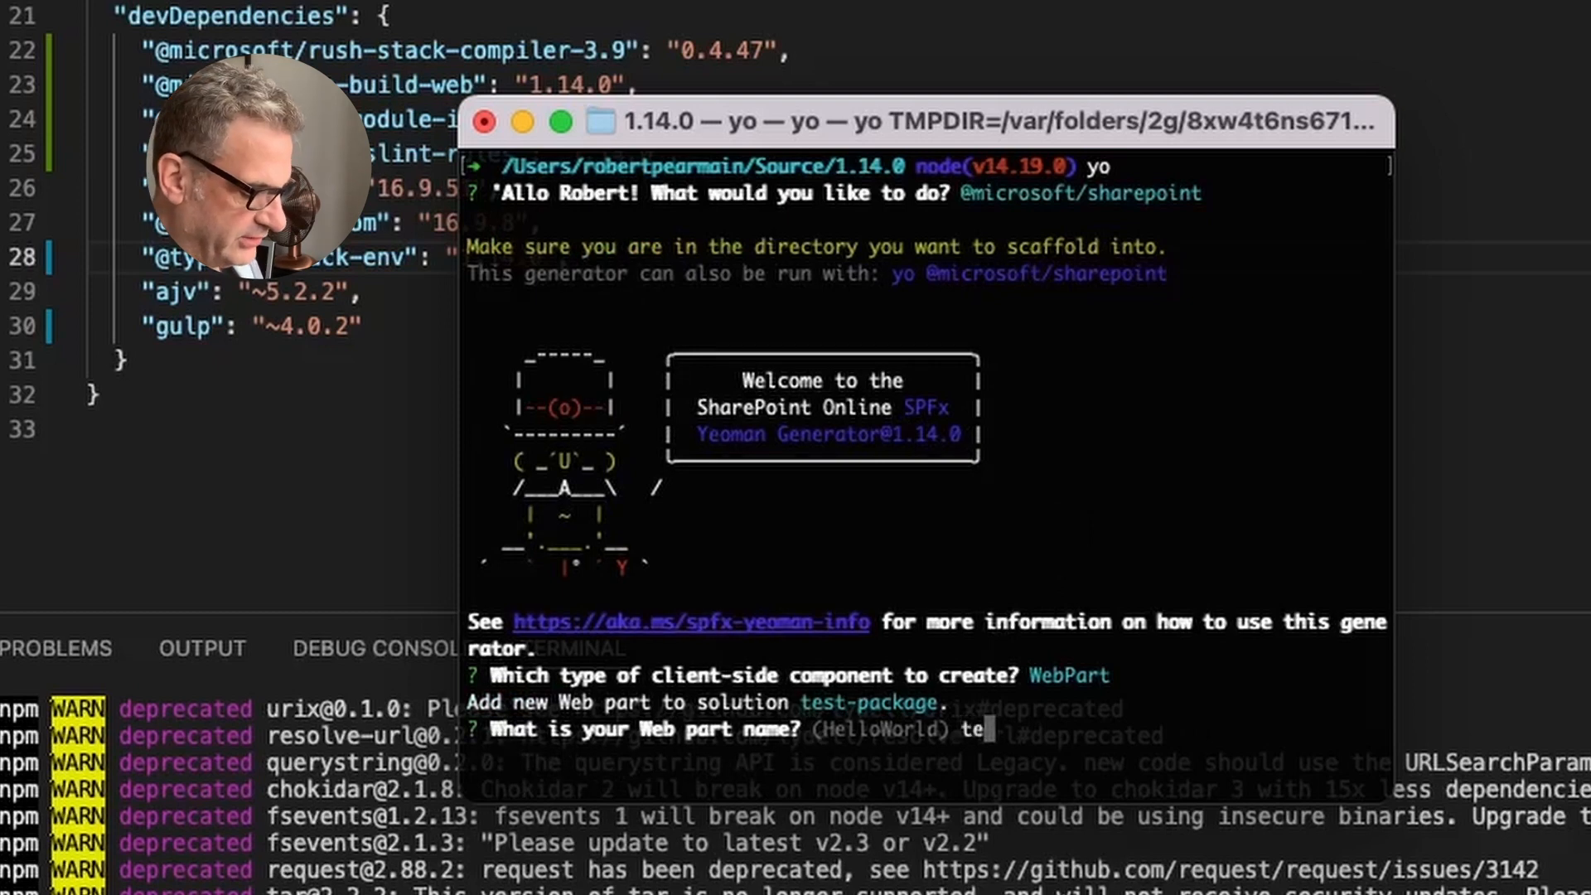
{"action": "type", "text": "st-packag"}
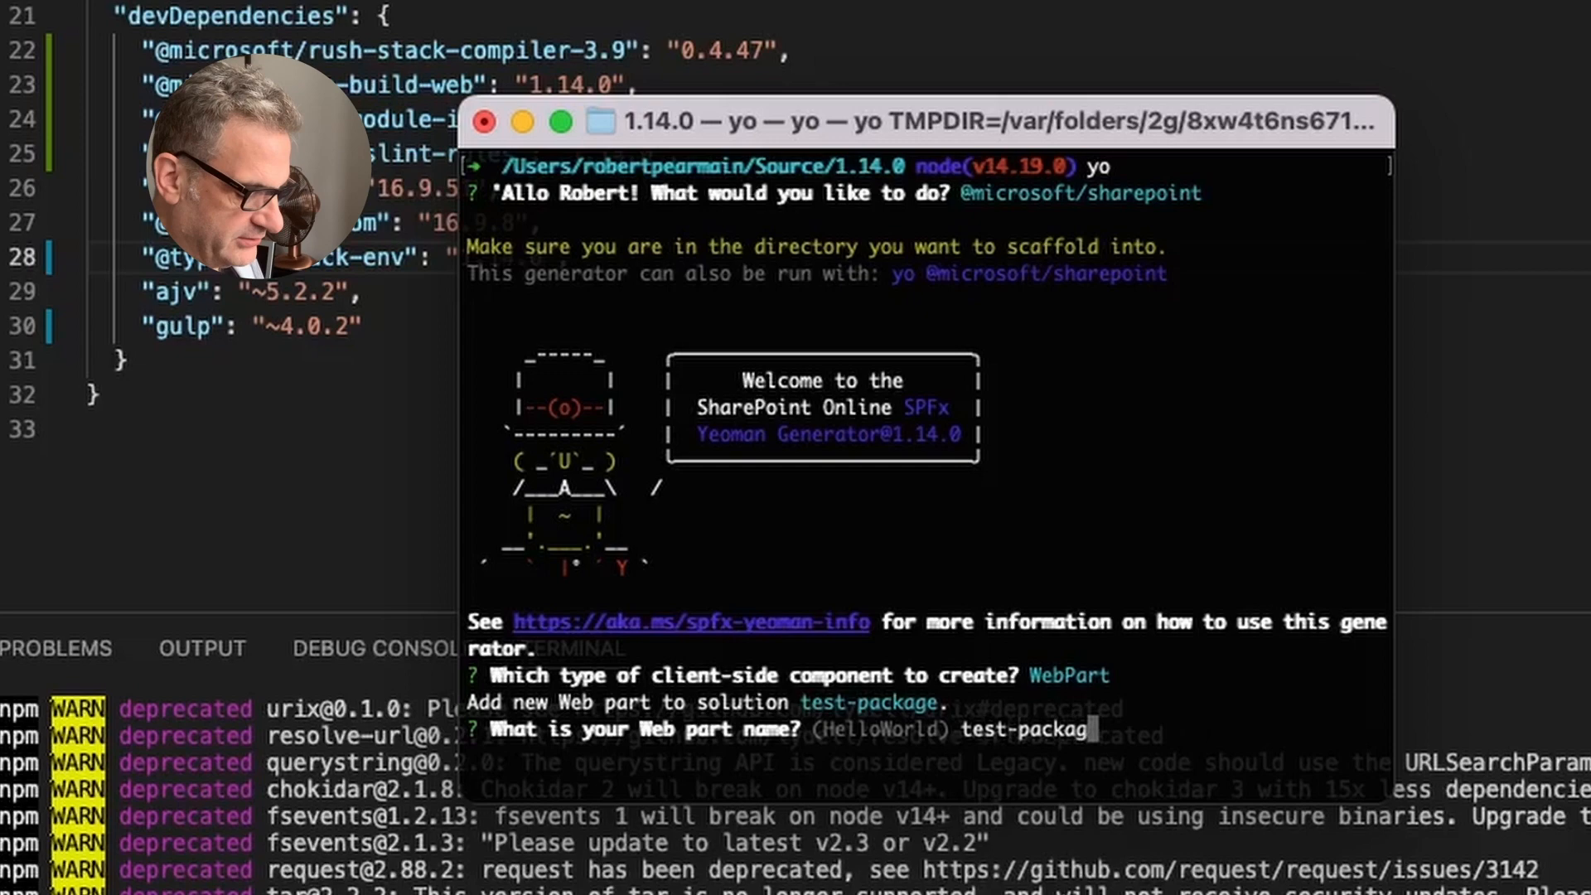
{"action": "type", "text": "-info"}
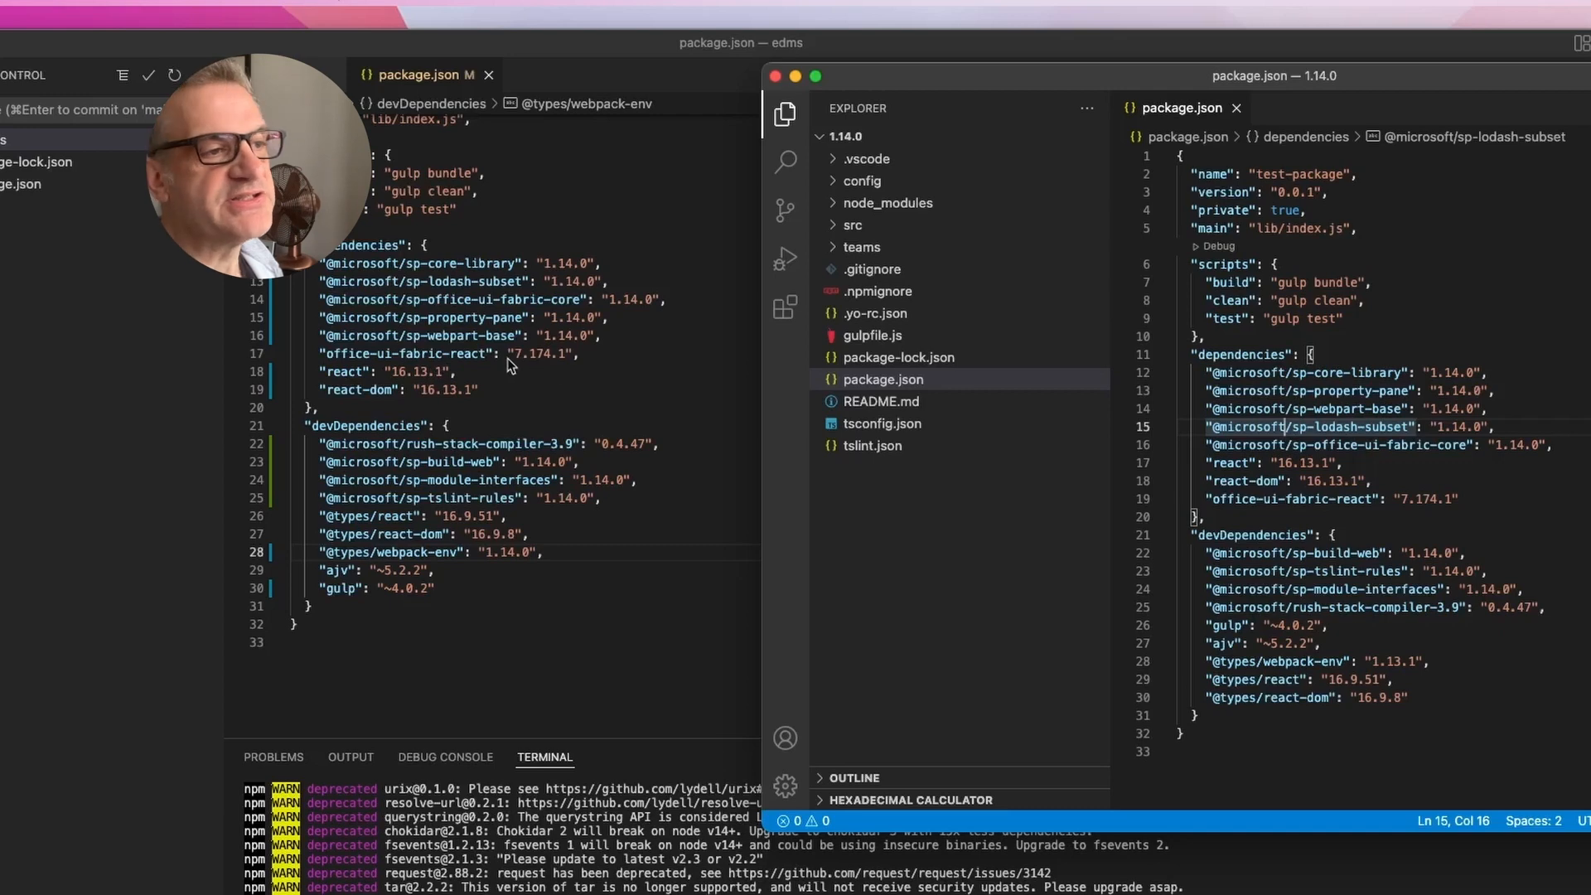
{"action": "mouse_move", "coordinate": [385, 378]}
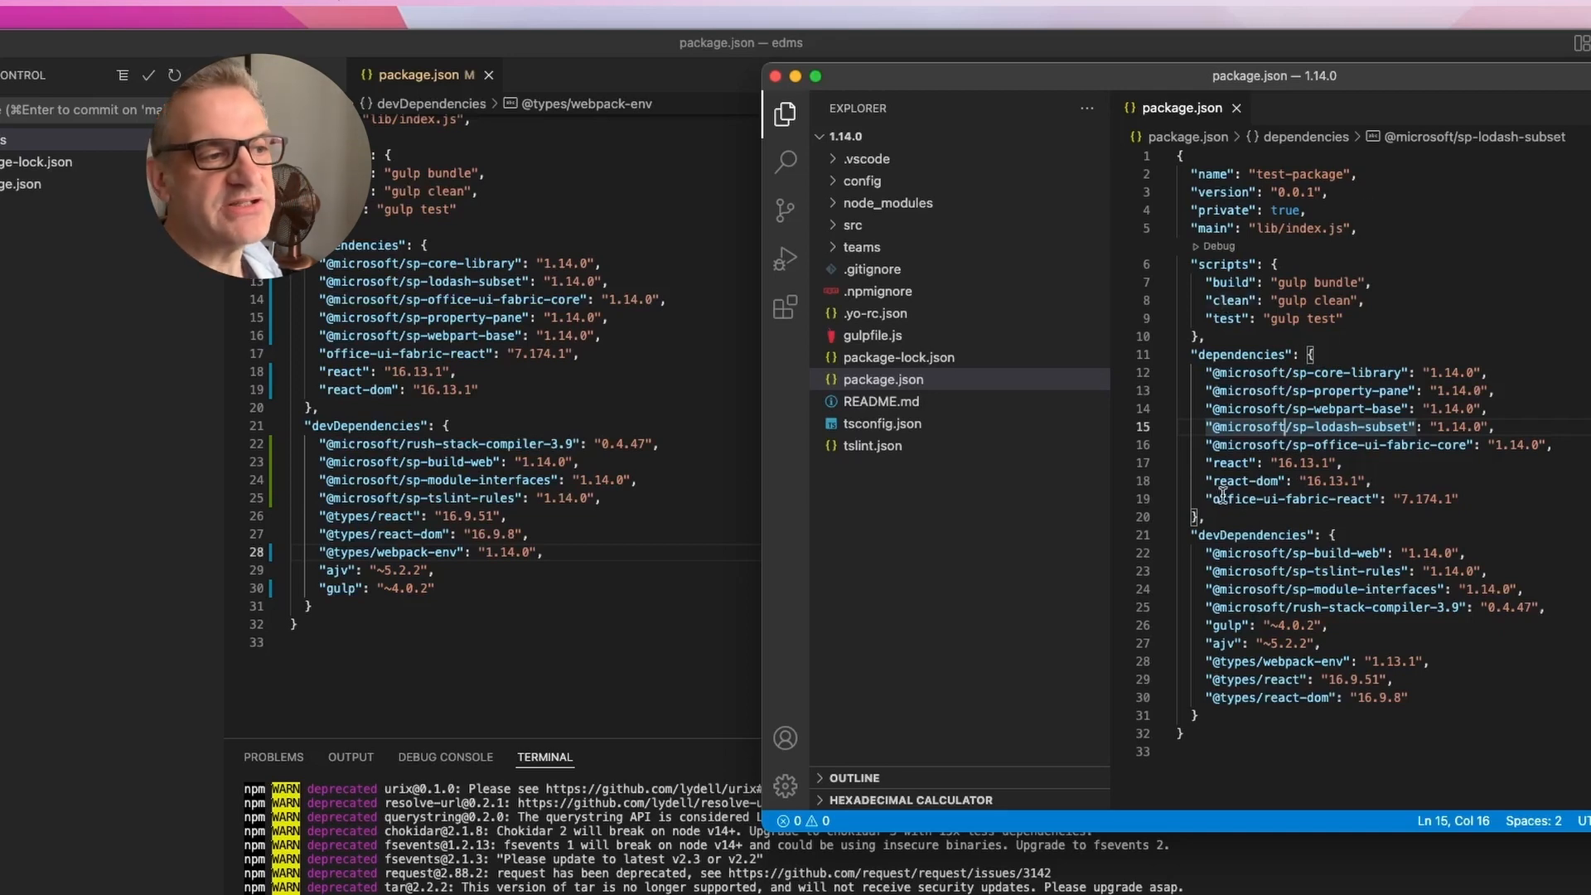
{"action": "mouse_move", "coordinate": [715, 499]}
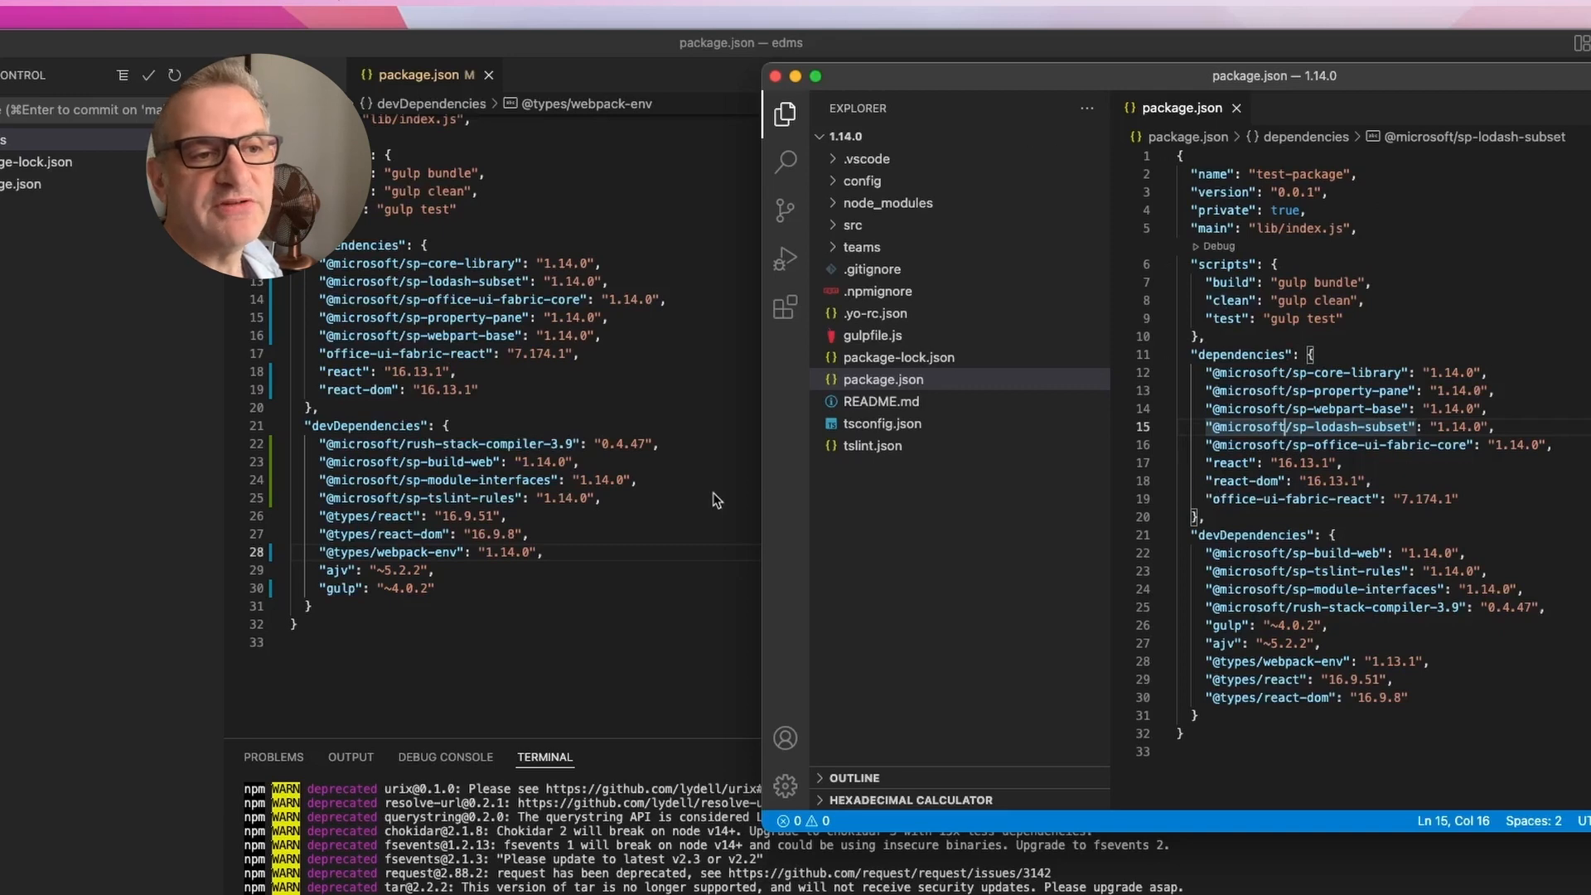
{"action": "mouse_move", "coordinate": [512, 471]}
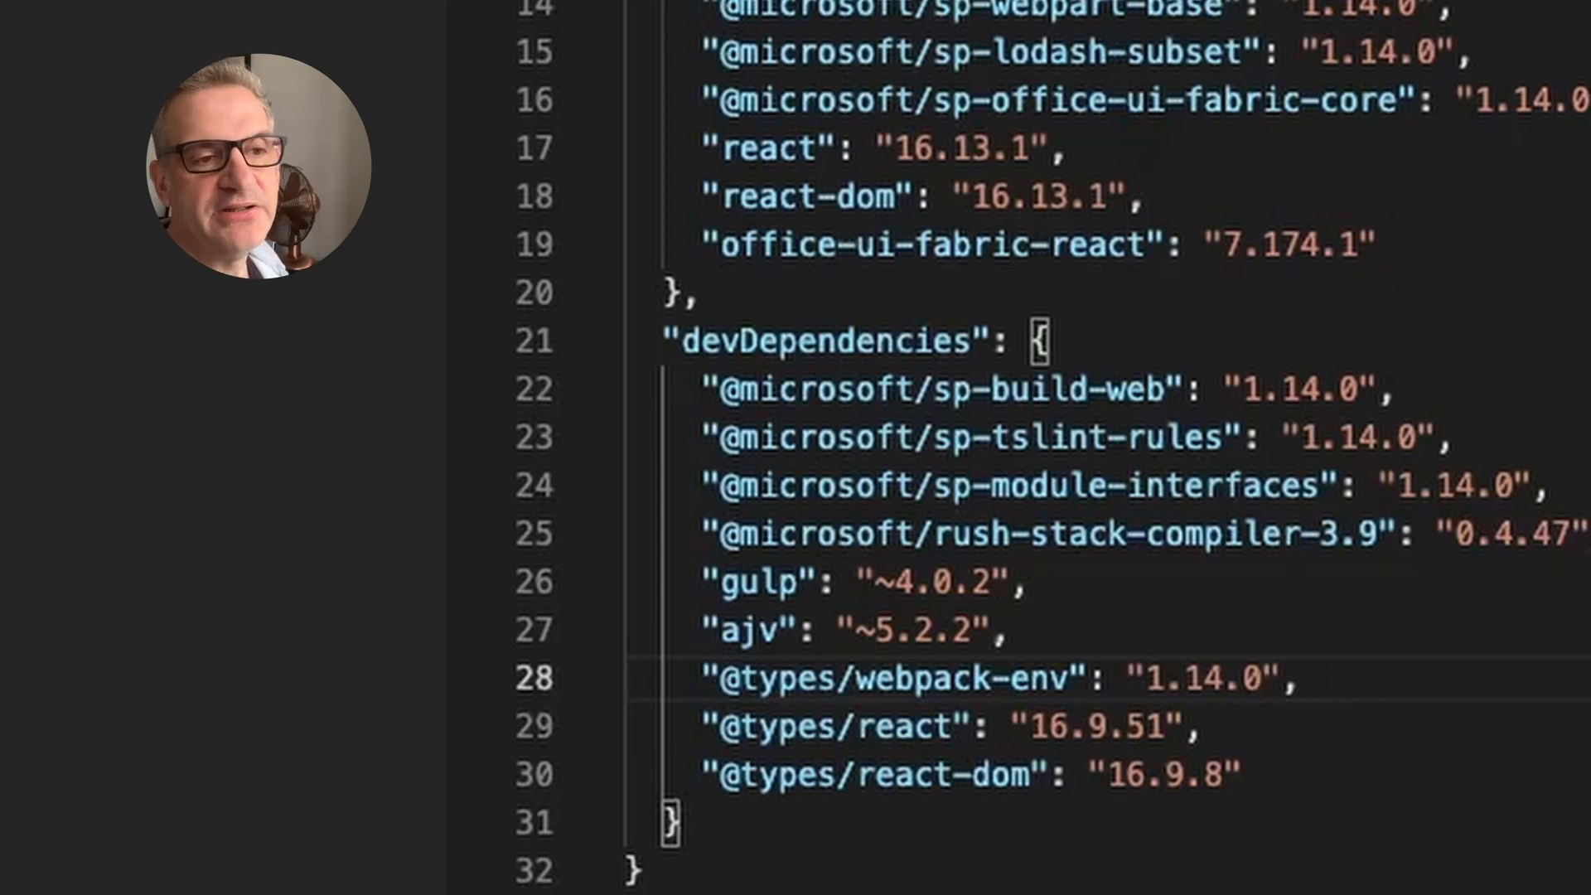
{"action": "mouse_move", "coordinate": [842, 726]}
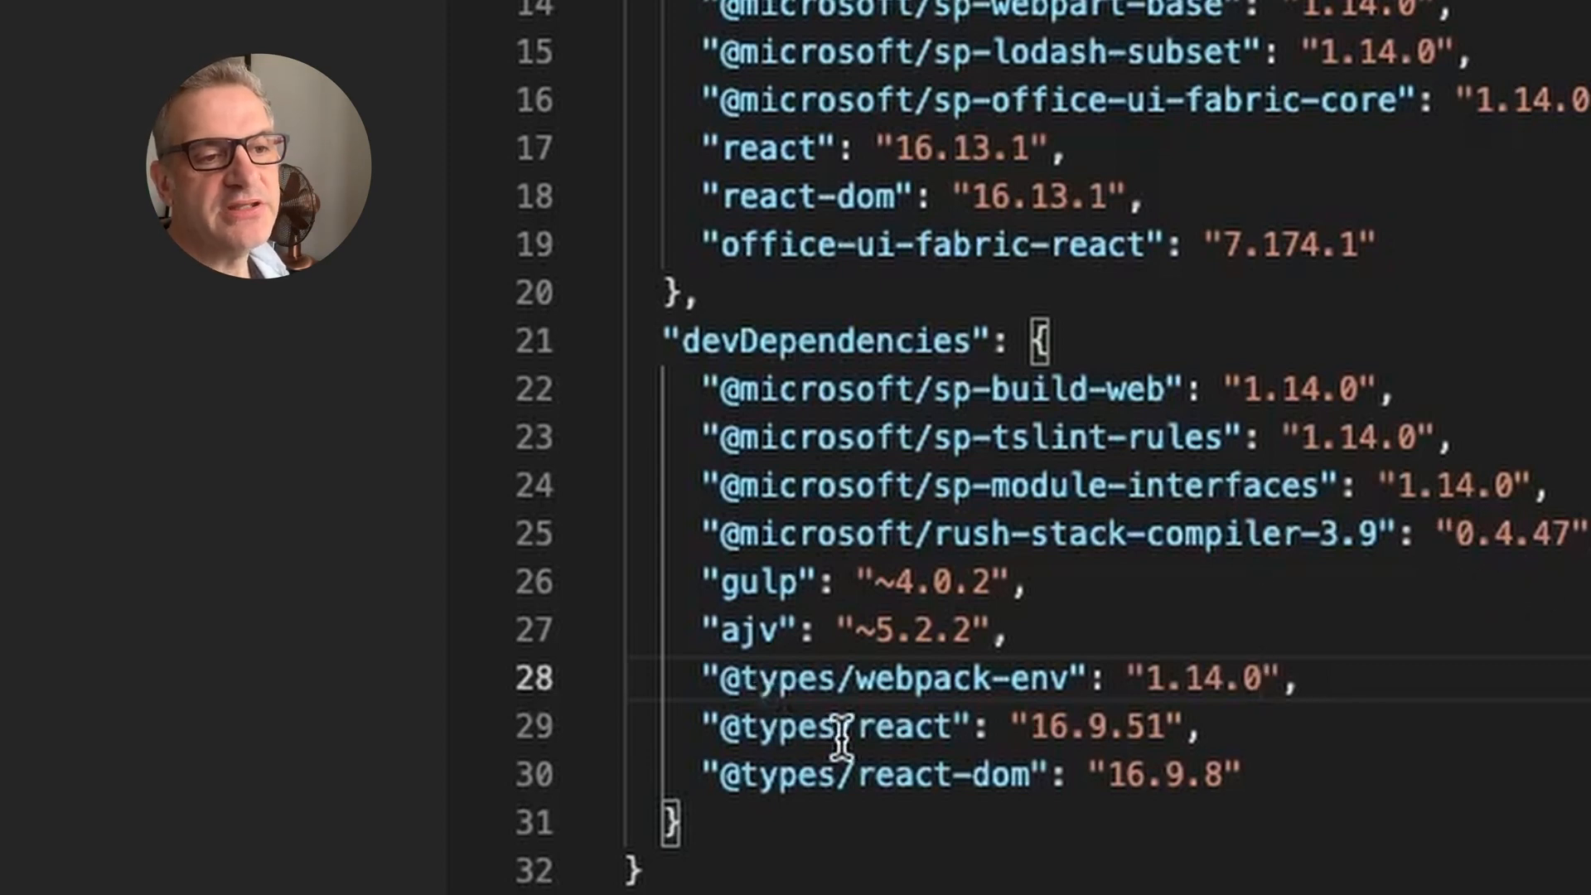
{"action": "mouse_move", "coordinate": [1116, 738]}
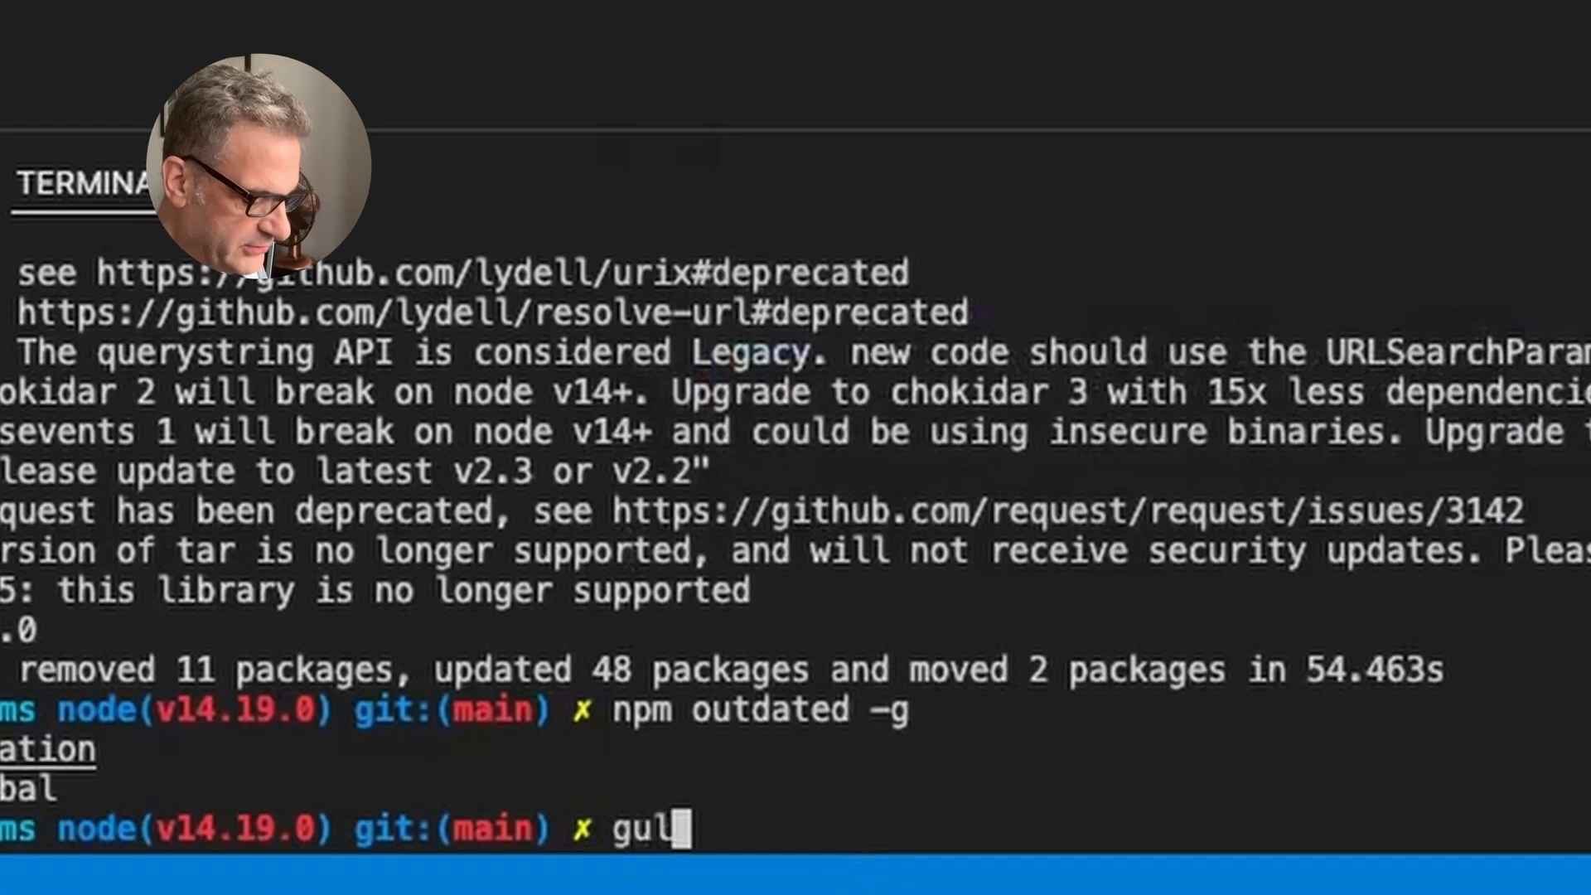
Step: Run gulp clean, then rebuild the project with gulp
{"action": "type", "text": "p clean"}
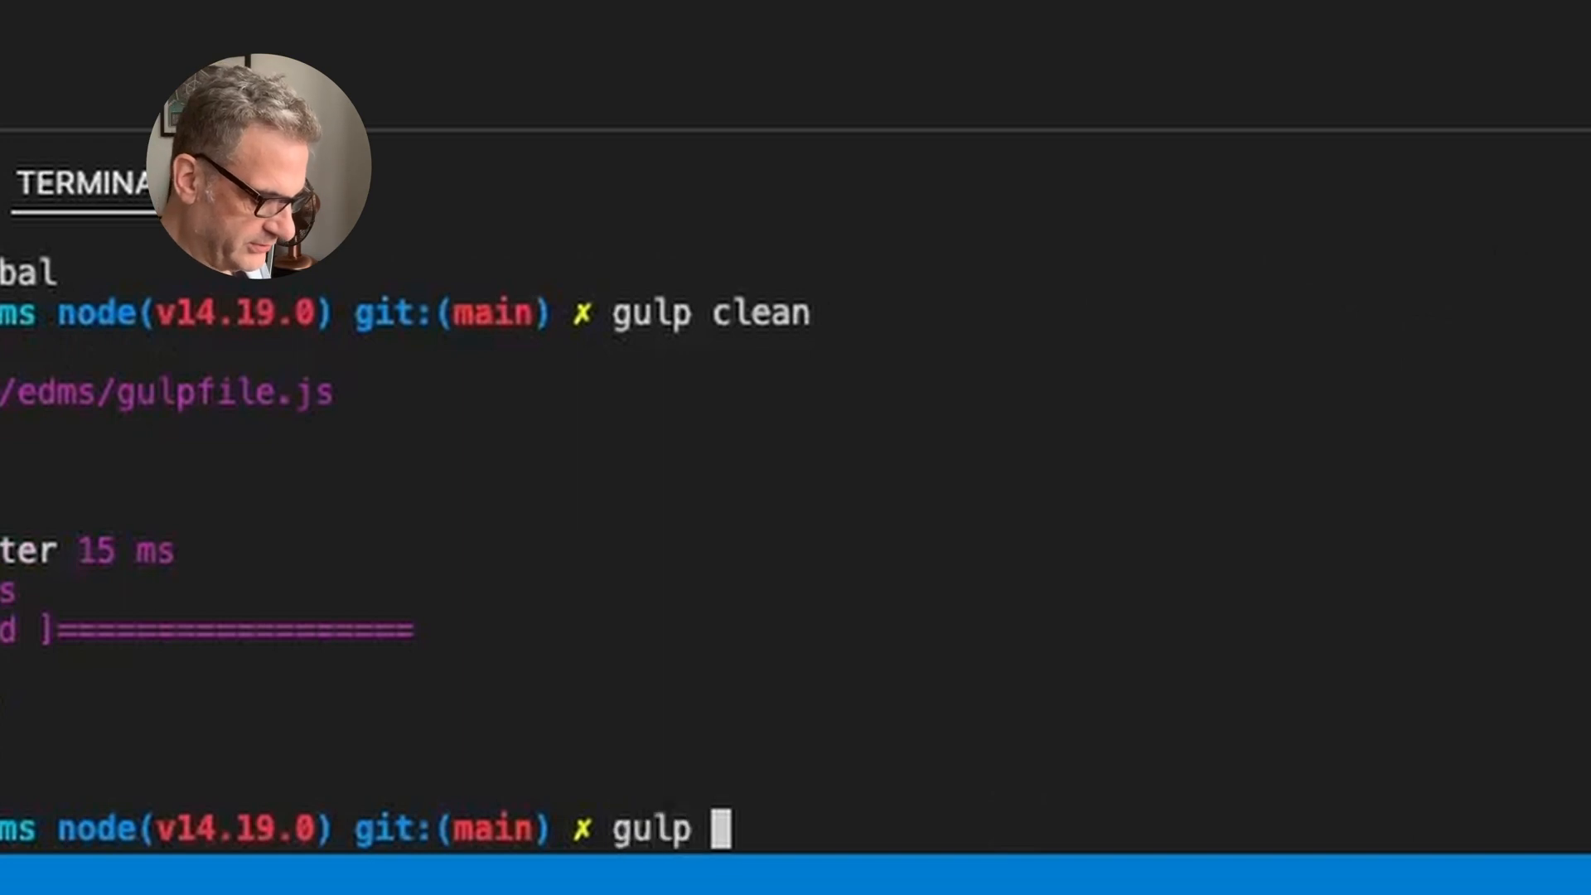
{"action": "key", "text": "Enter"}
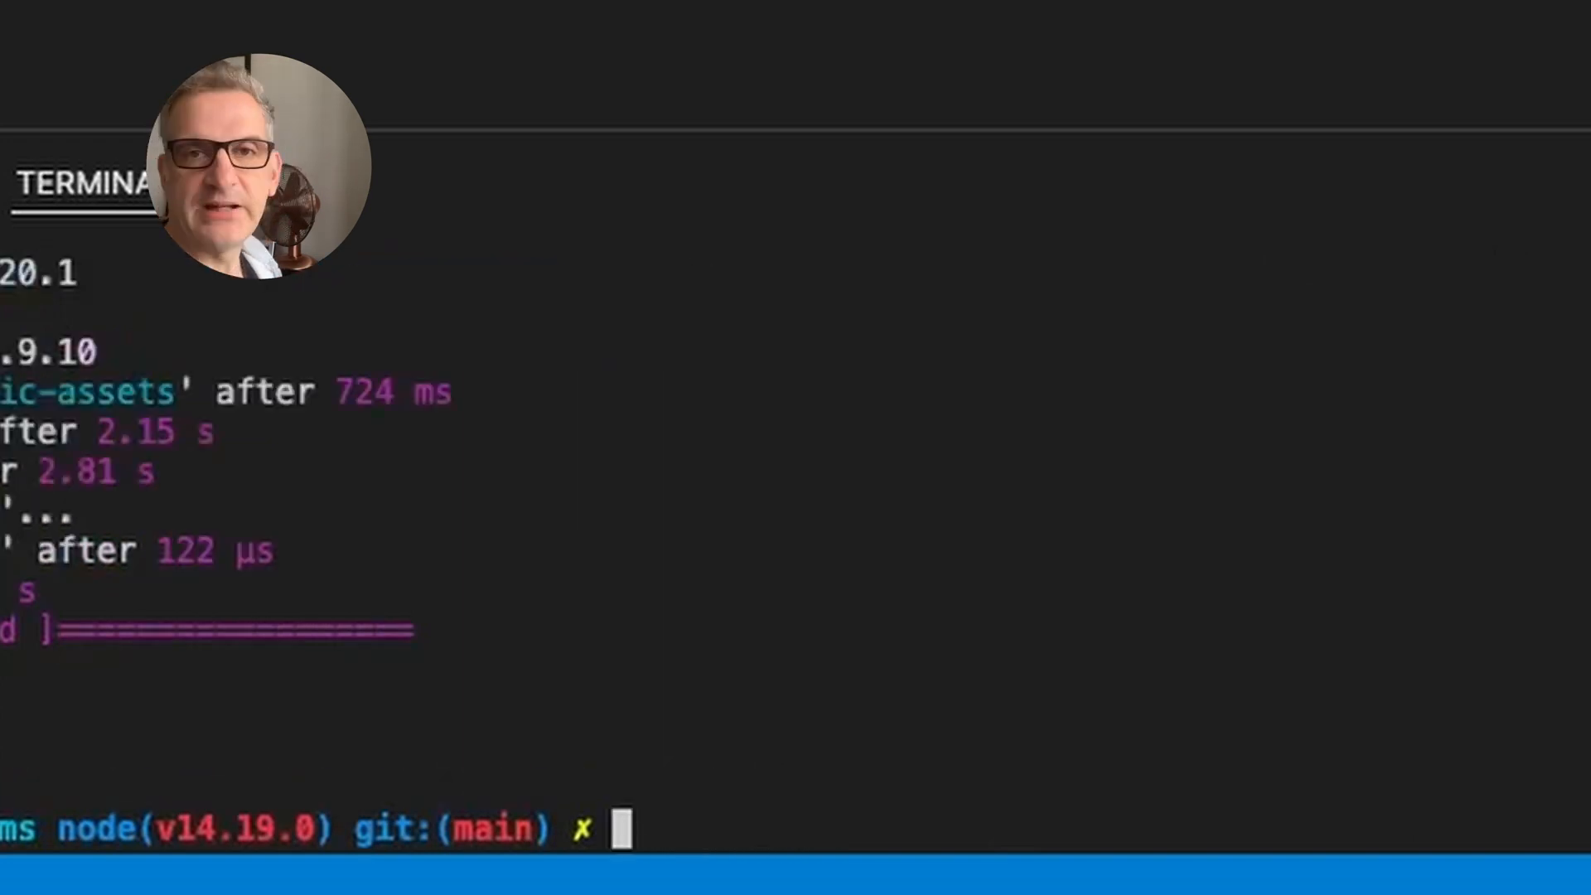